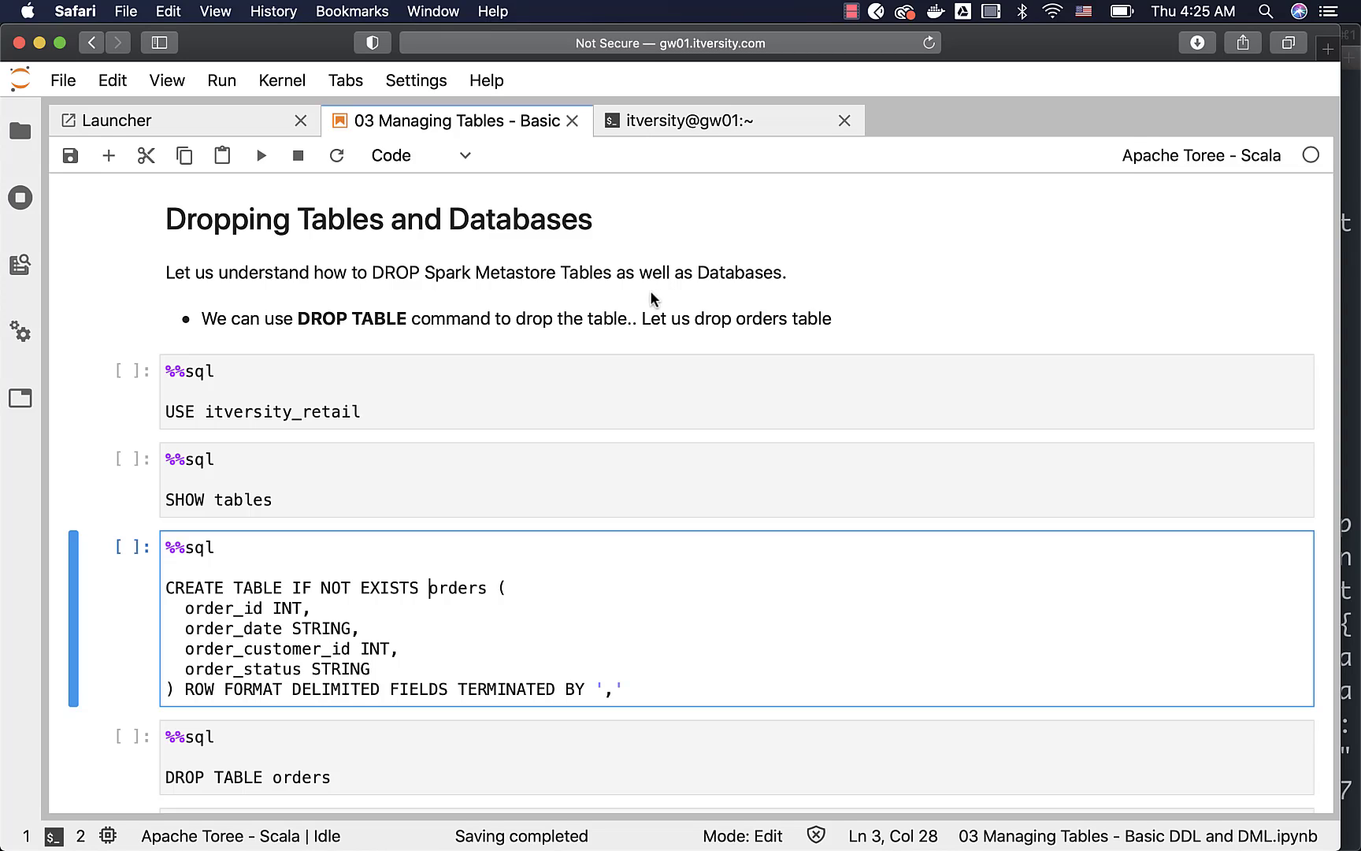
{"action": "mouse_move", "coordinate": [683, 338]}
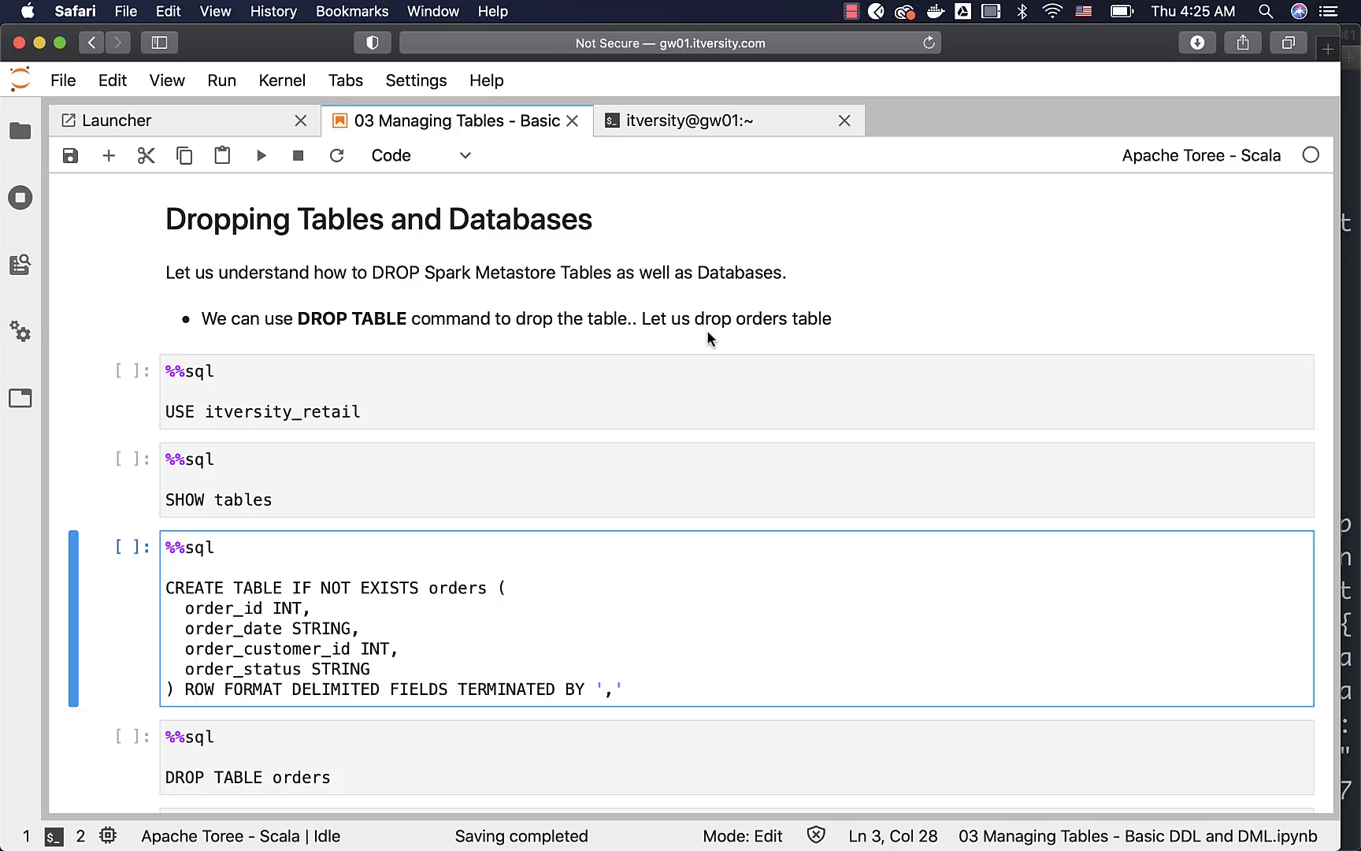
Step: Run USE itversity_retail, SHOW tables (empty) and CREATE TABLE IF NOT EXISTS orders
{"action": "left_click", "coordinate": [614, 392]}
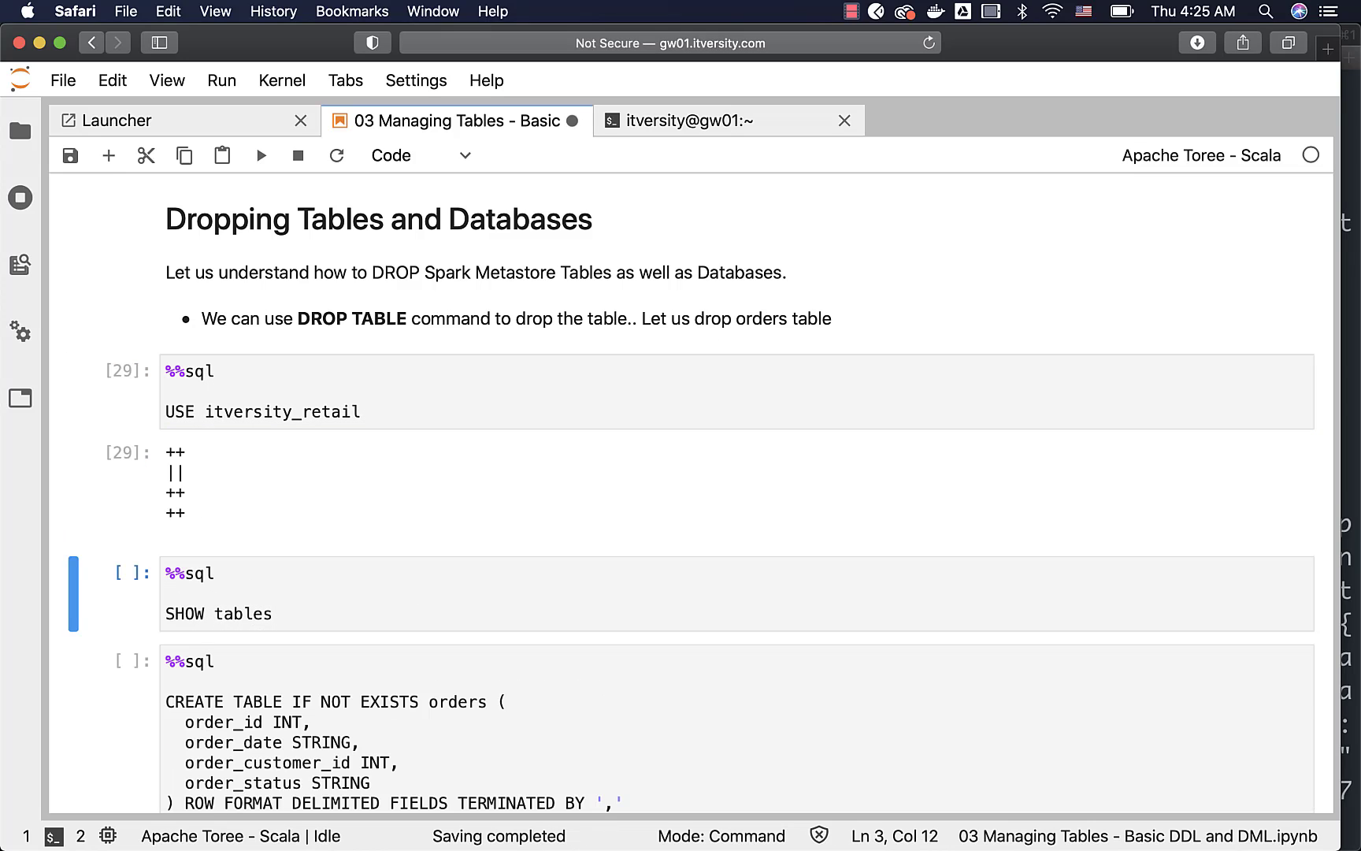
{"action": "left_click", "coordinate": [260, 155]}
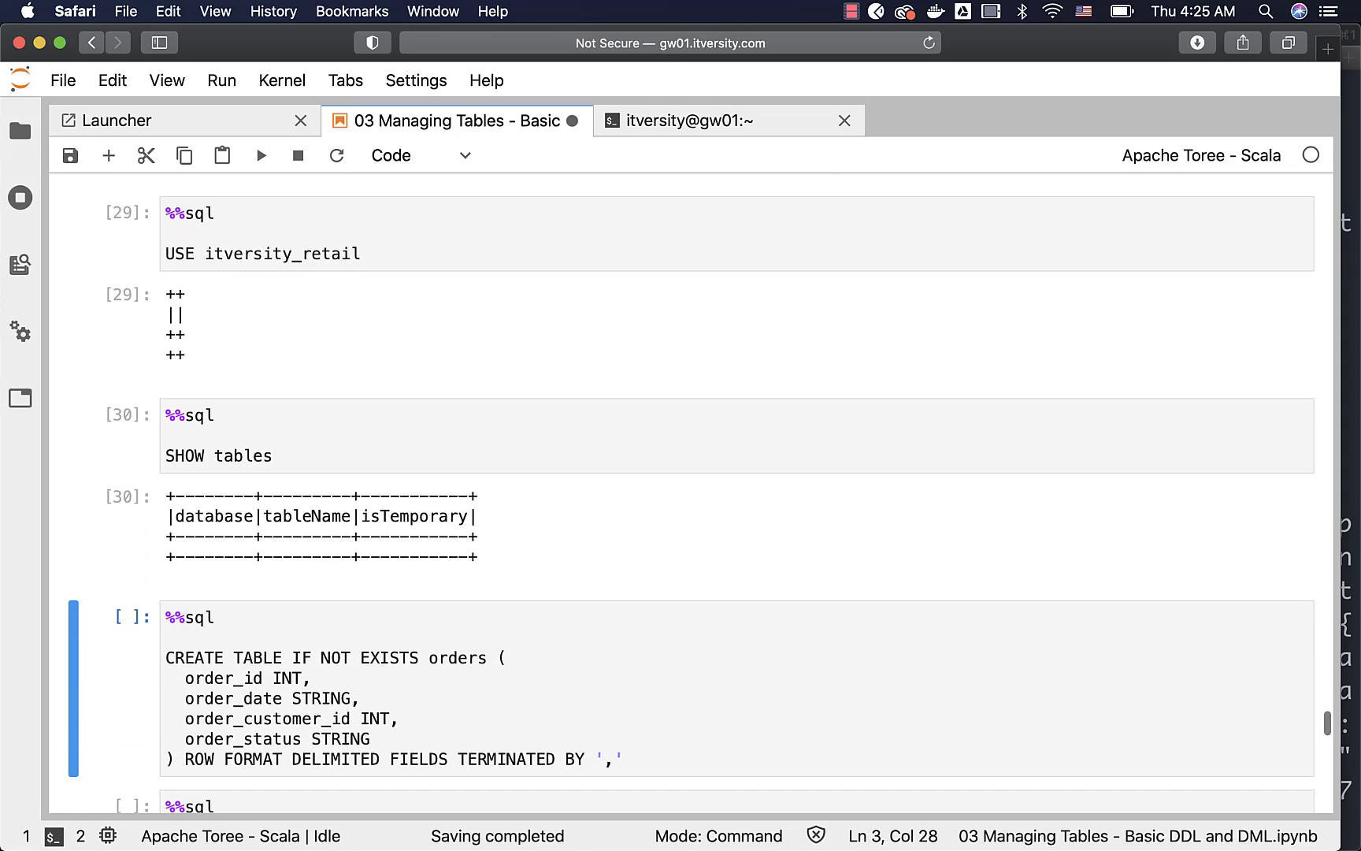
{"action": "mouse_move", "coordinate": [458, 524]}
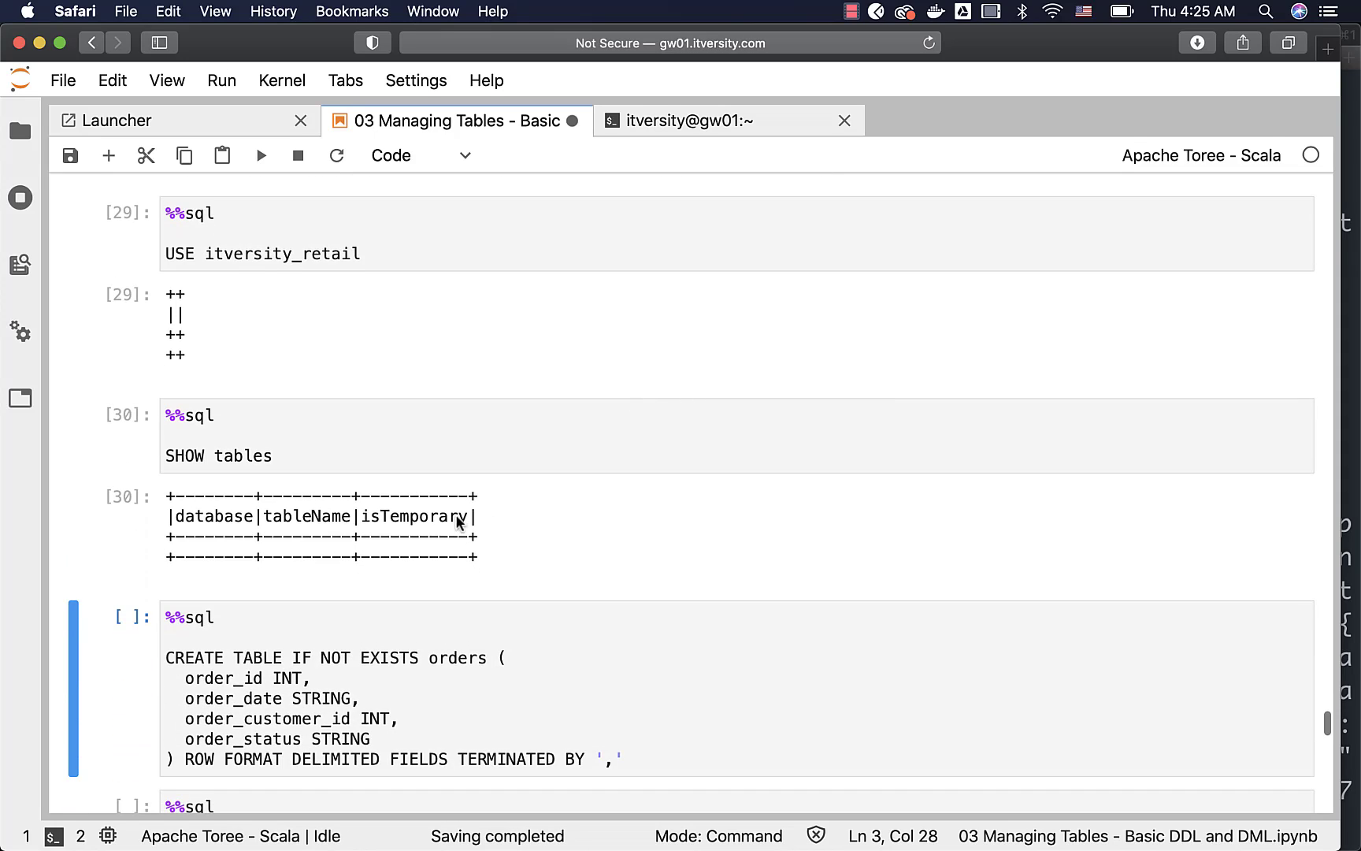
{"action": "scroll", "scroll_direction": "down", "scroll_amount": 3}
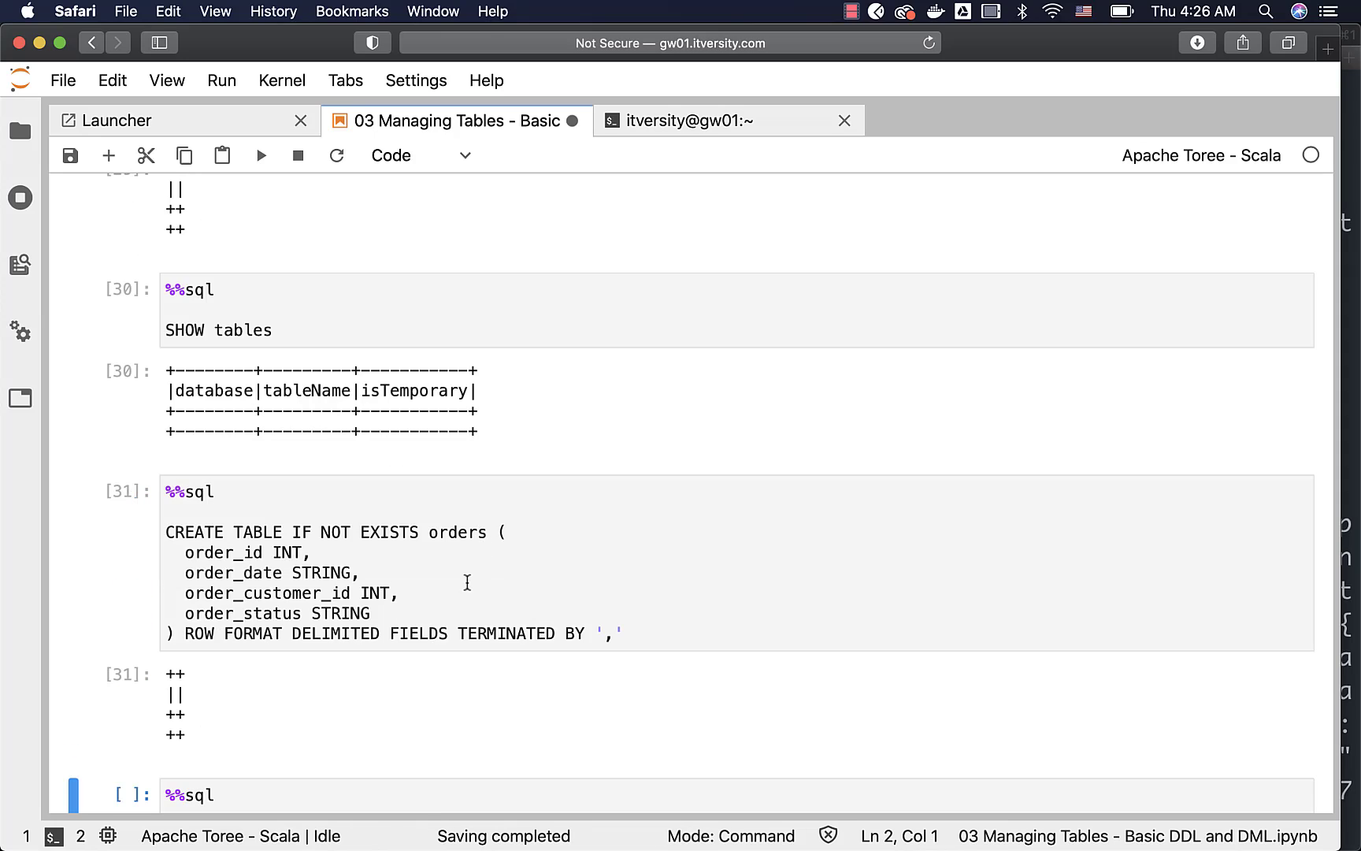
{"action": "scroll", "scroll_direction": "down", "scroll_amount": 3}
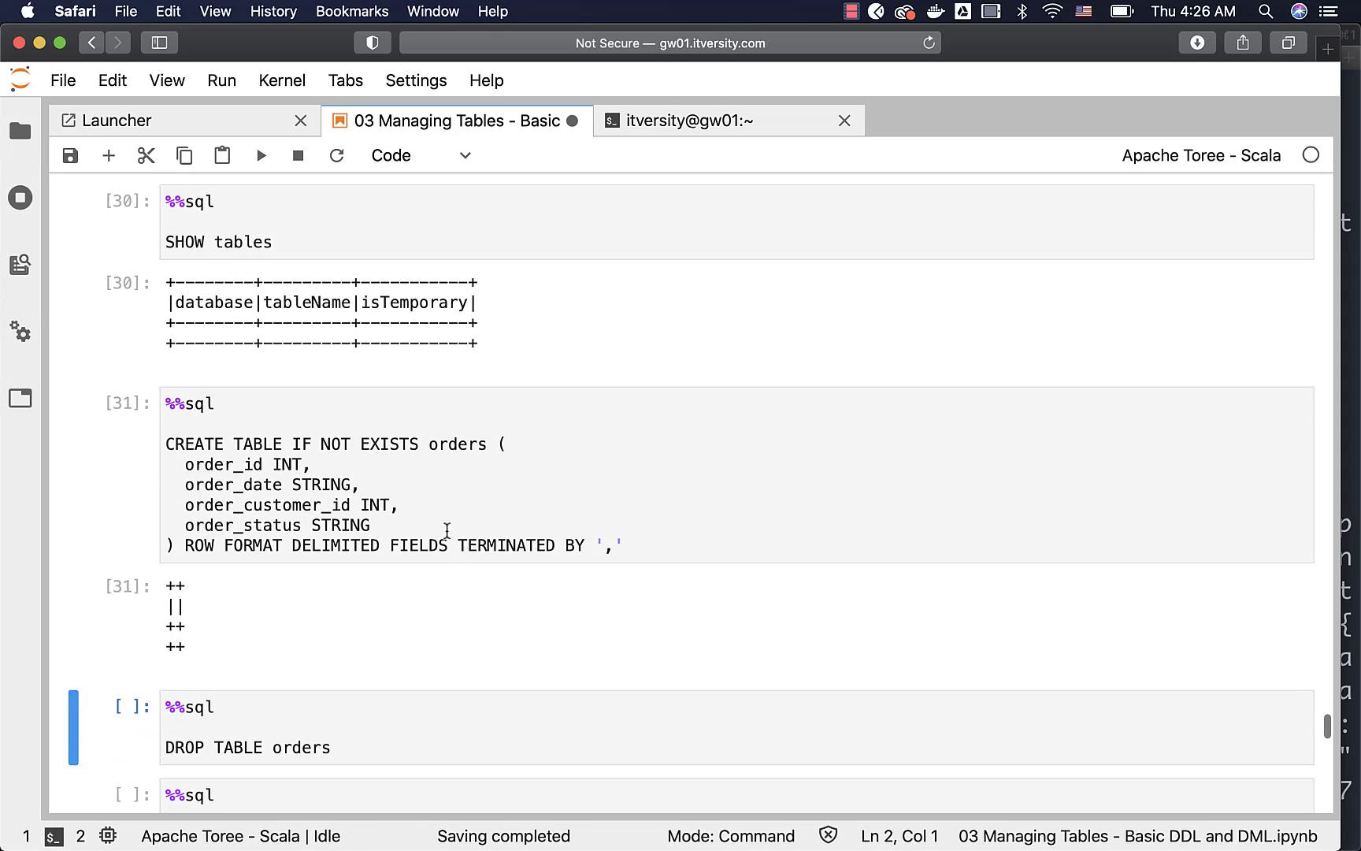
{"action": "mouse_move", "coordinate": [351, 493]}
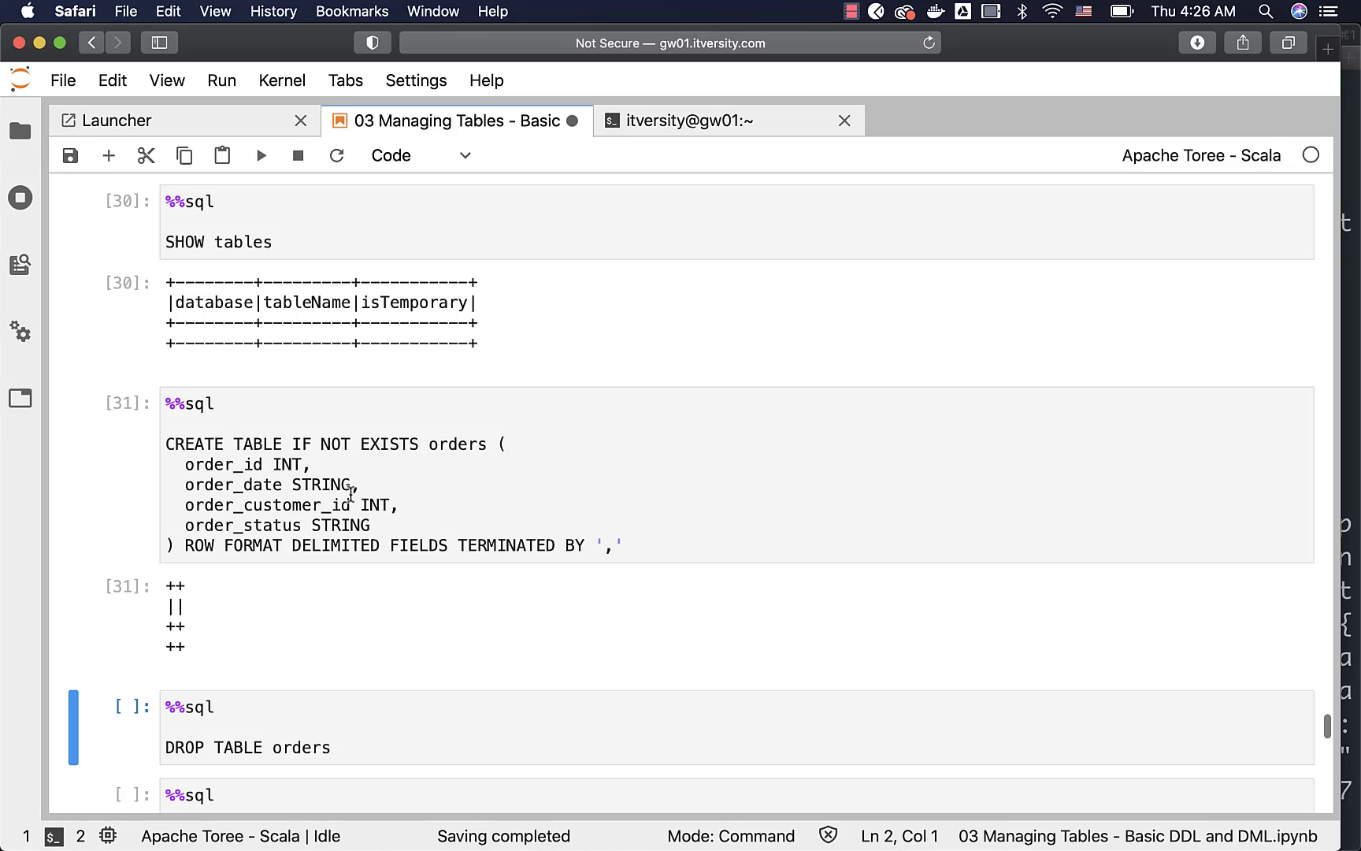
{"action": "scroll", "scroll_direction": "down", "scroll_amount": 3}
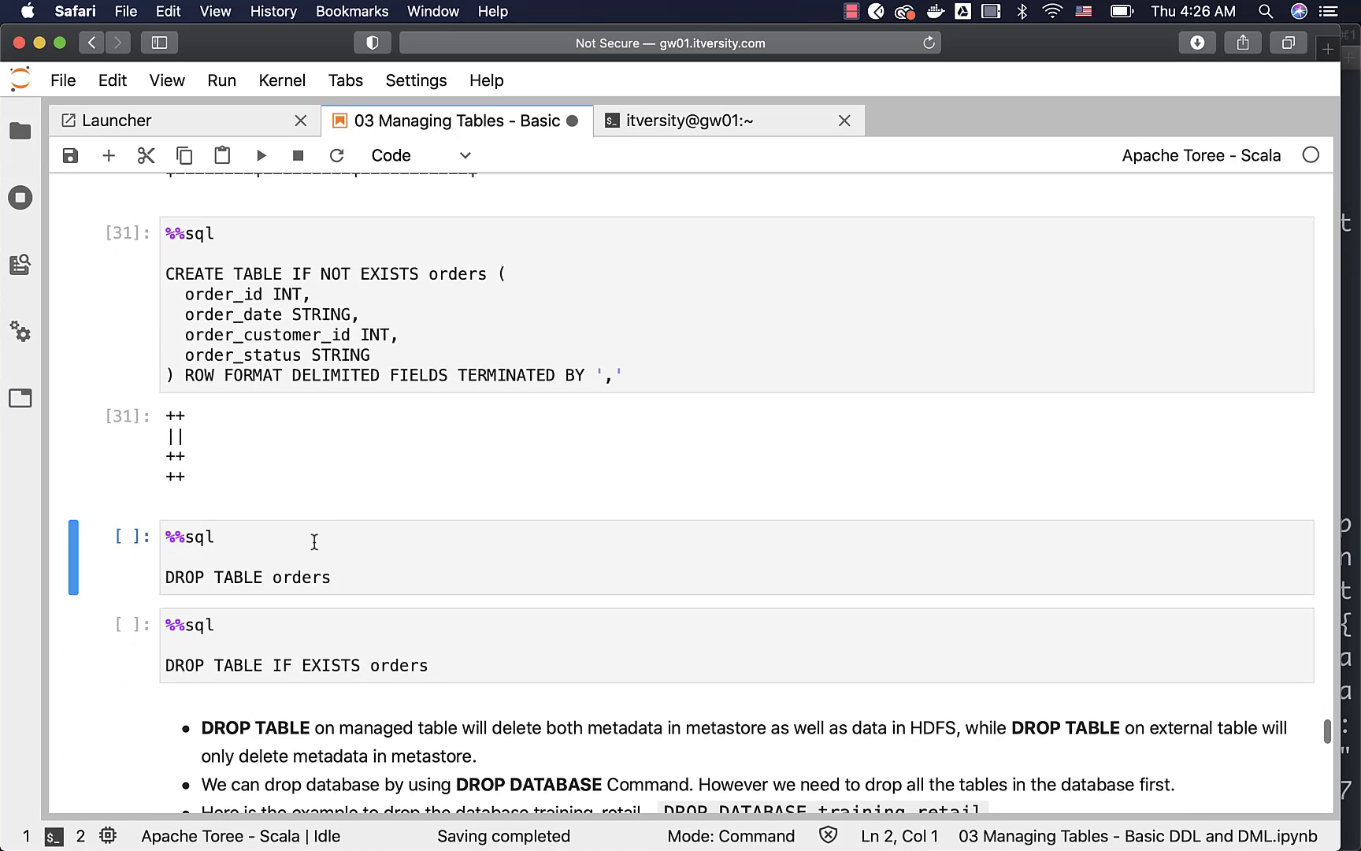
{"action": "mouse_move", "coordinate": [337, 567]}
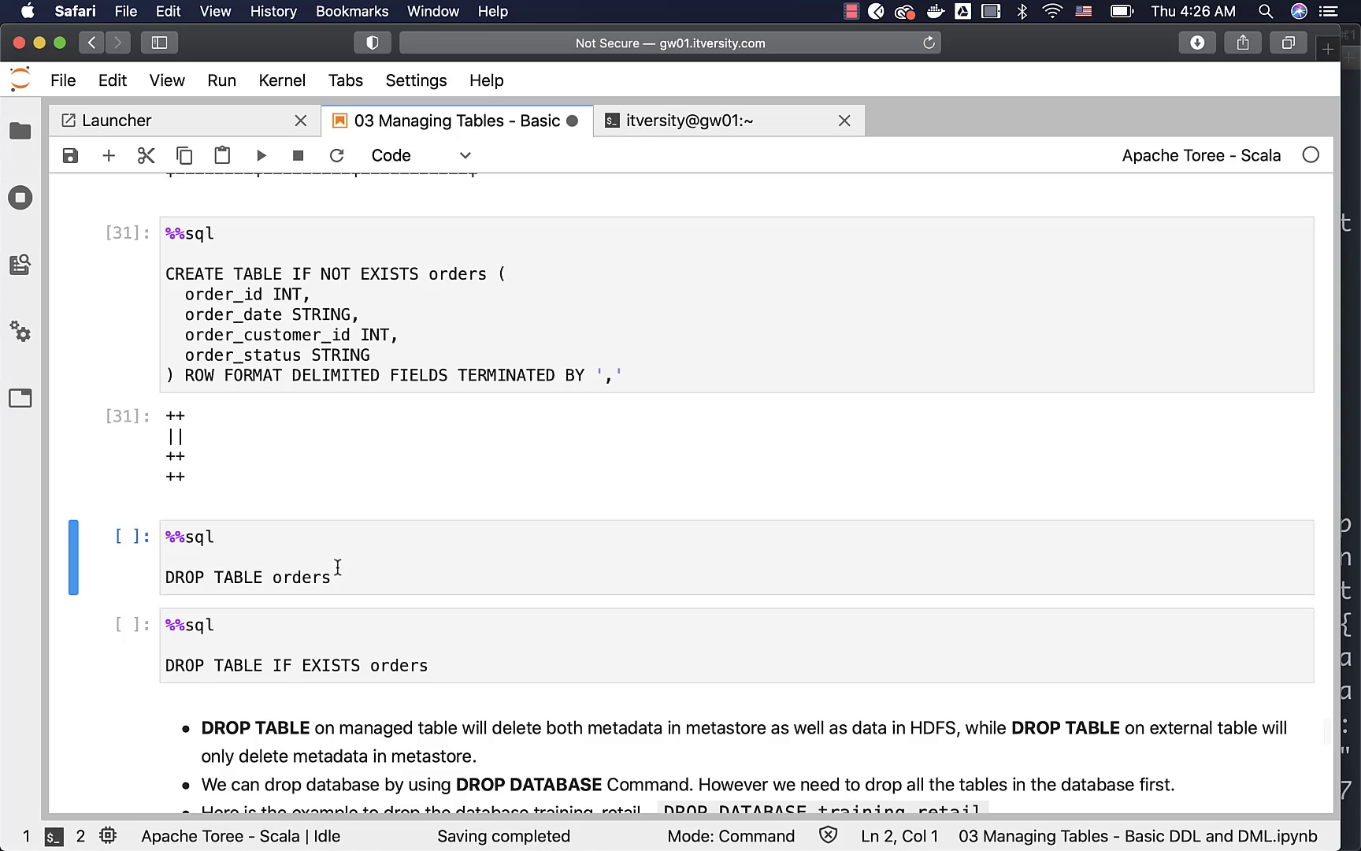
Step: Drop the orders table, then rerun DROP TABLE orders to get the table-not-found error
{"action": "left_click", "coordinate": [338, 577]}
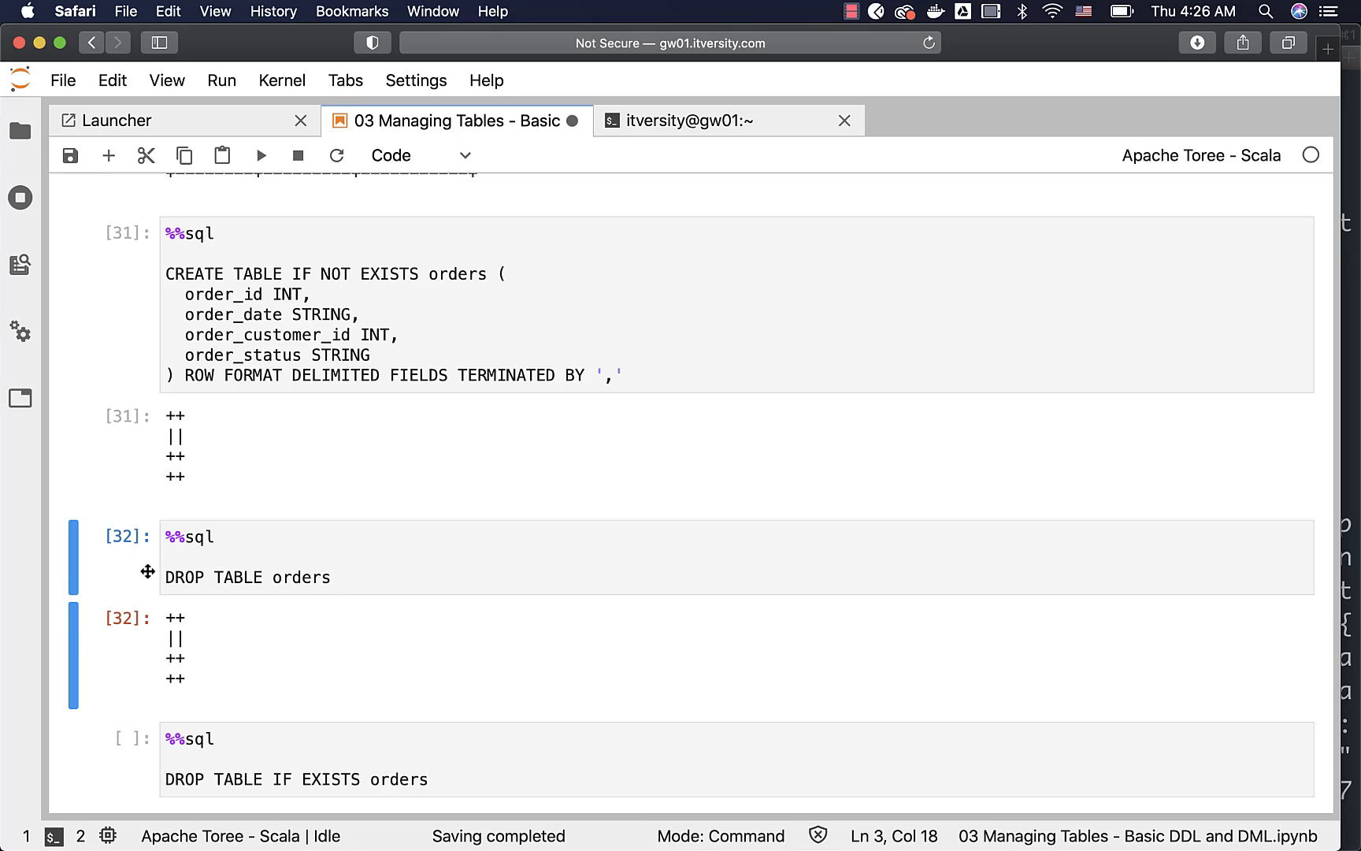
{"action": "left_click", "coordinate": [260, 154]}
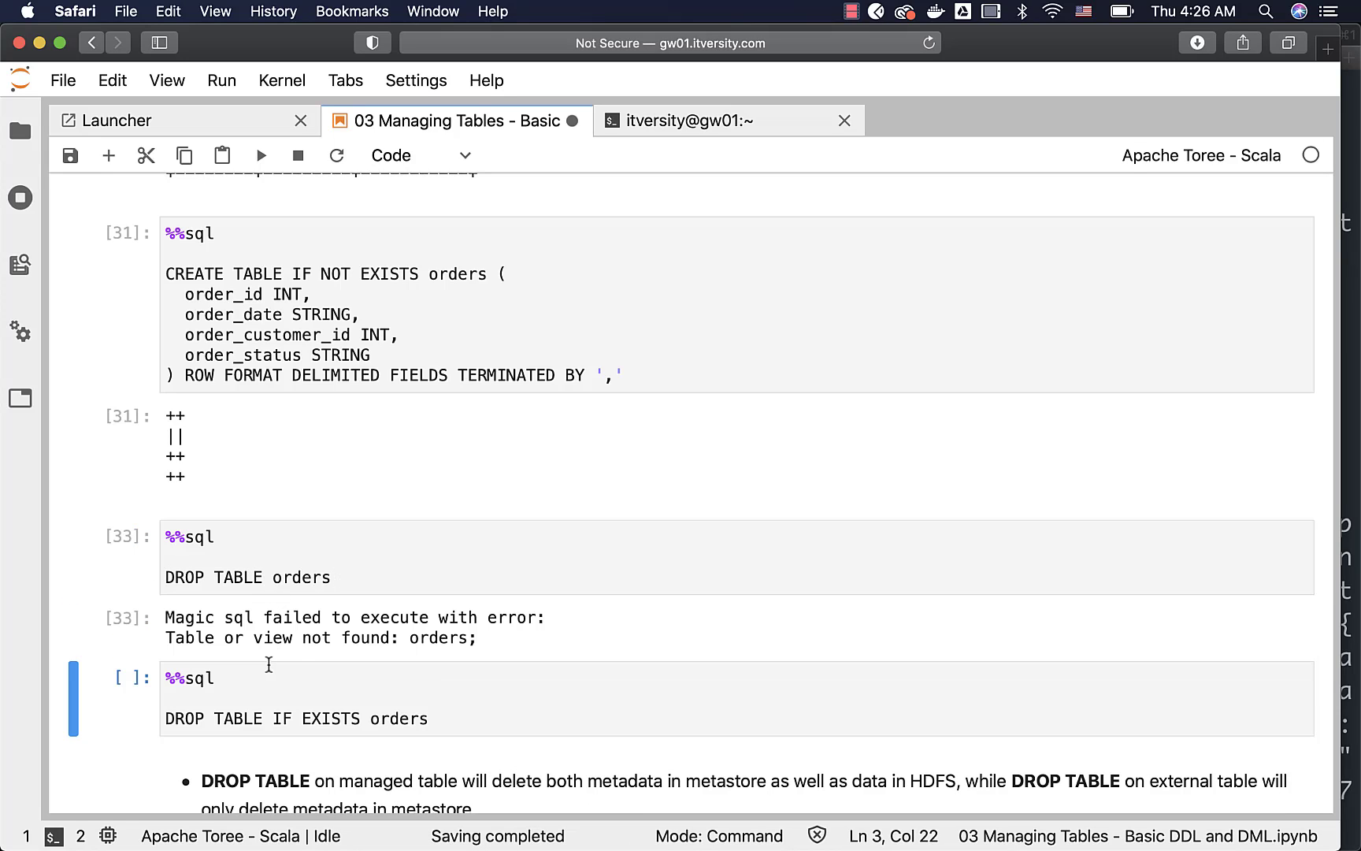
{"action": "mouse_move", "coordinate": [342, 665]}
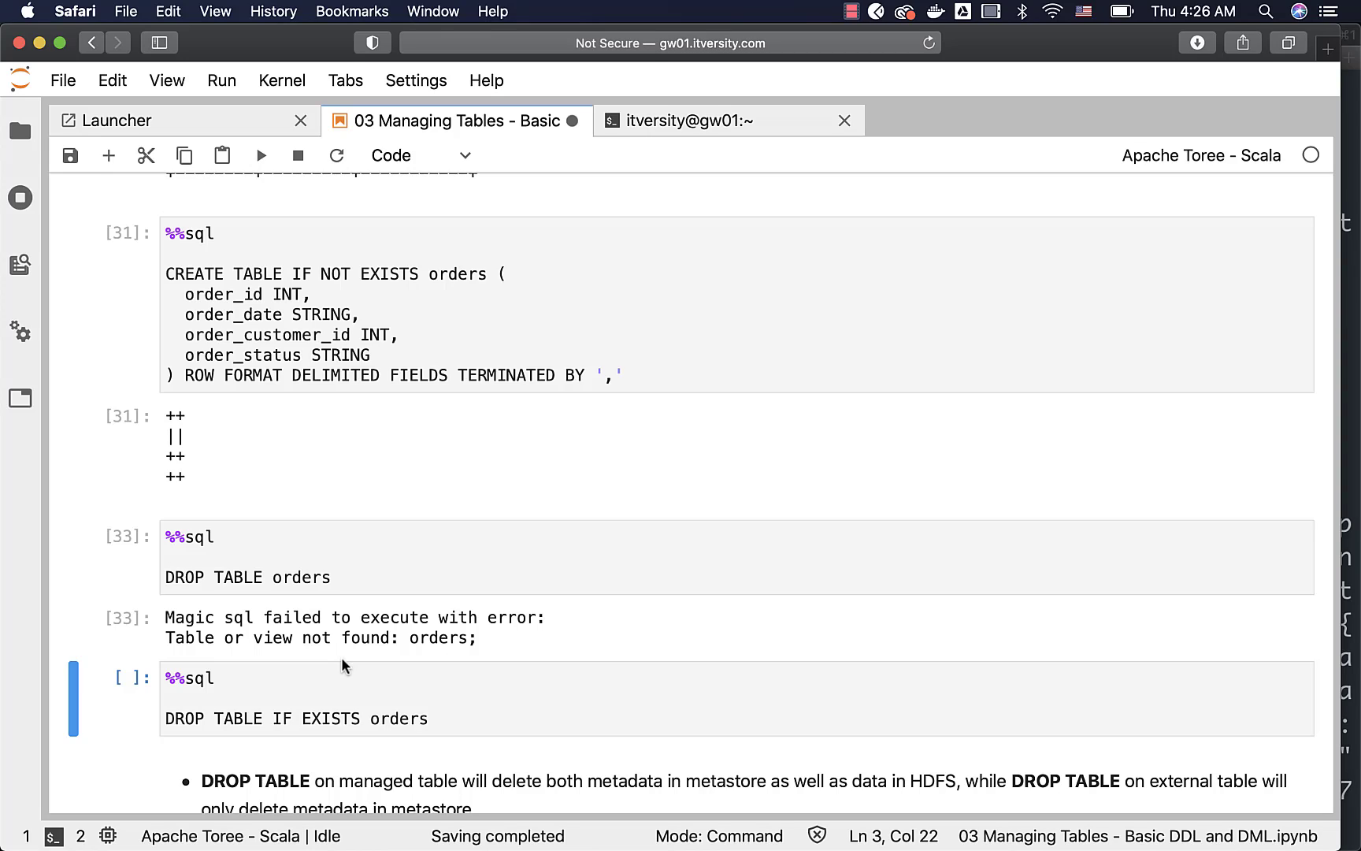
{"action": "mouse_move", "coordinate": [332, 690]}
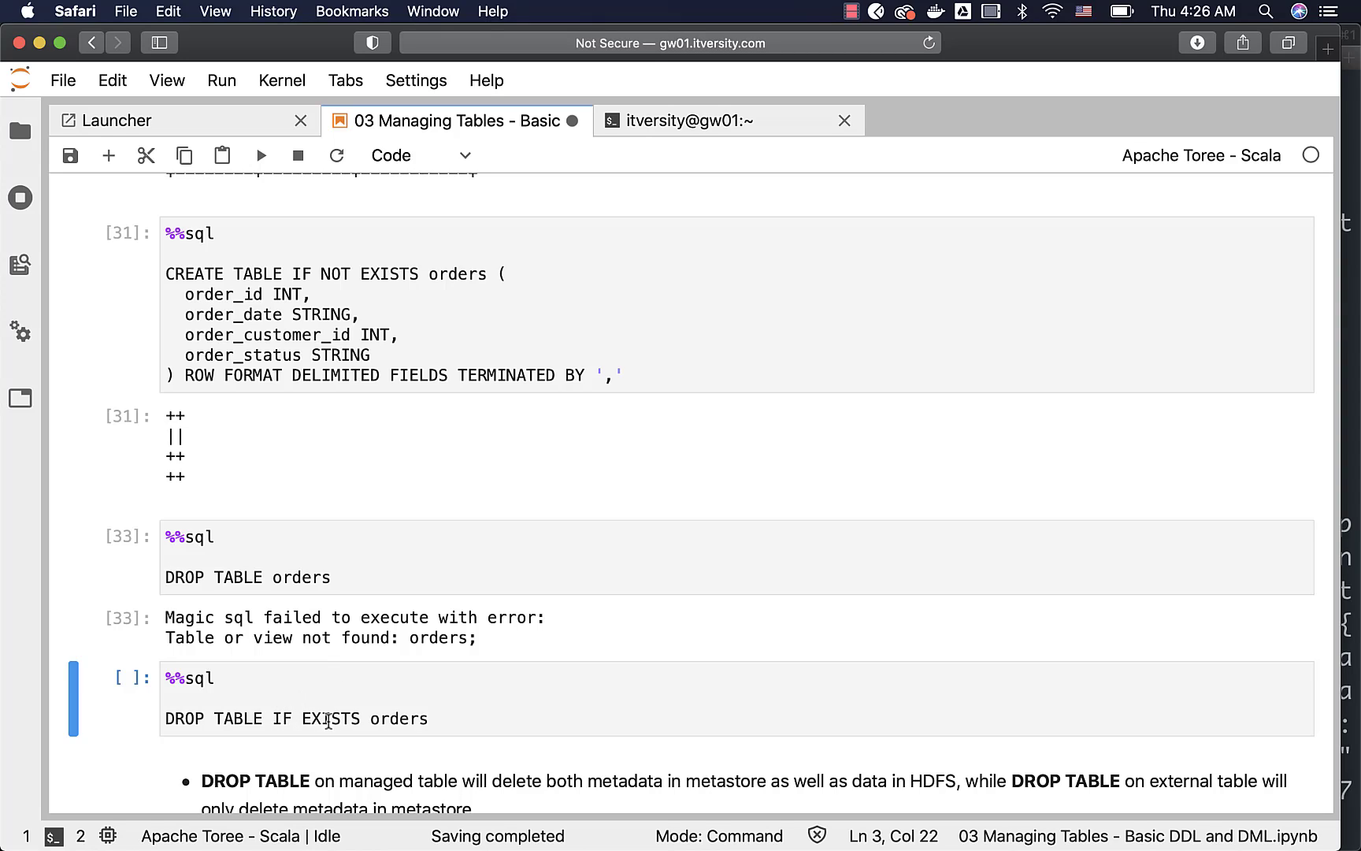
{"action": "mouse_move", "coordinate": [305, 719]}
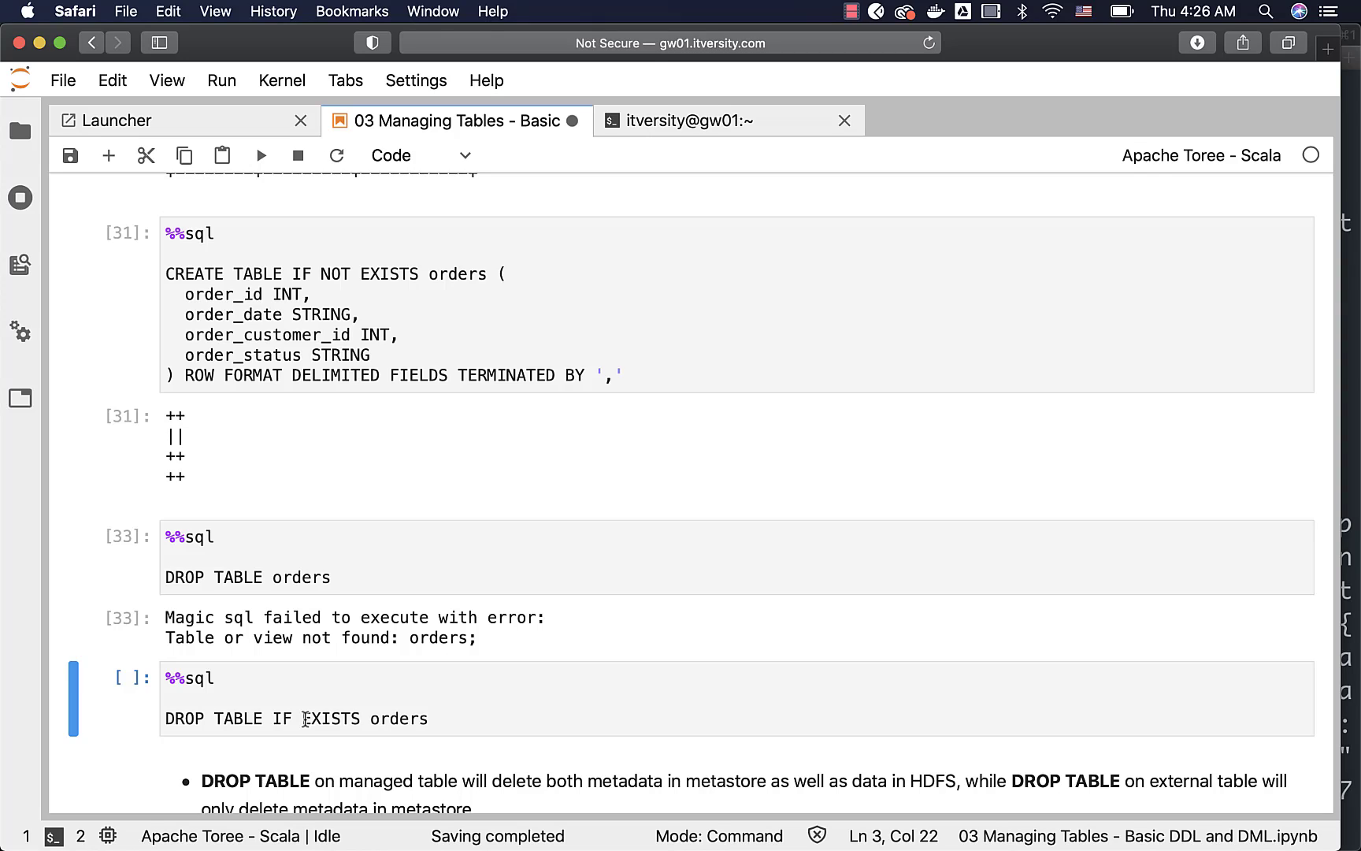
{"action": "mouse_move", "coordinate": [356, 580]}
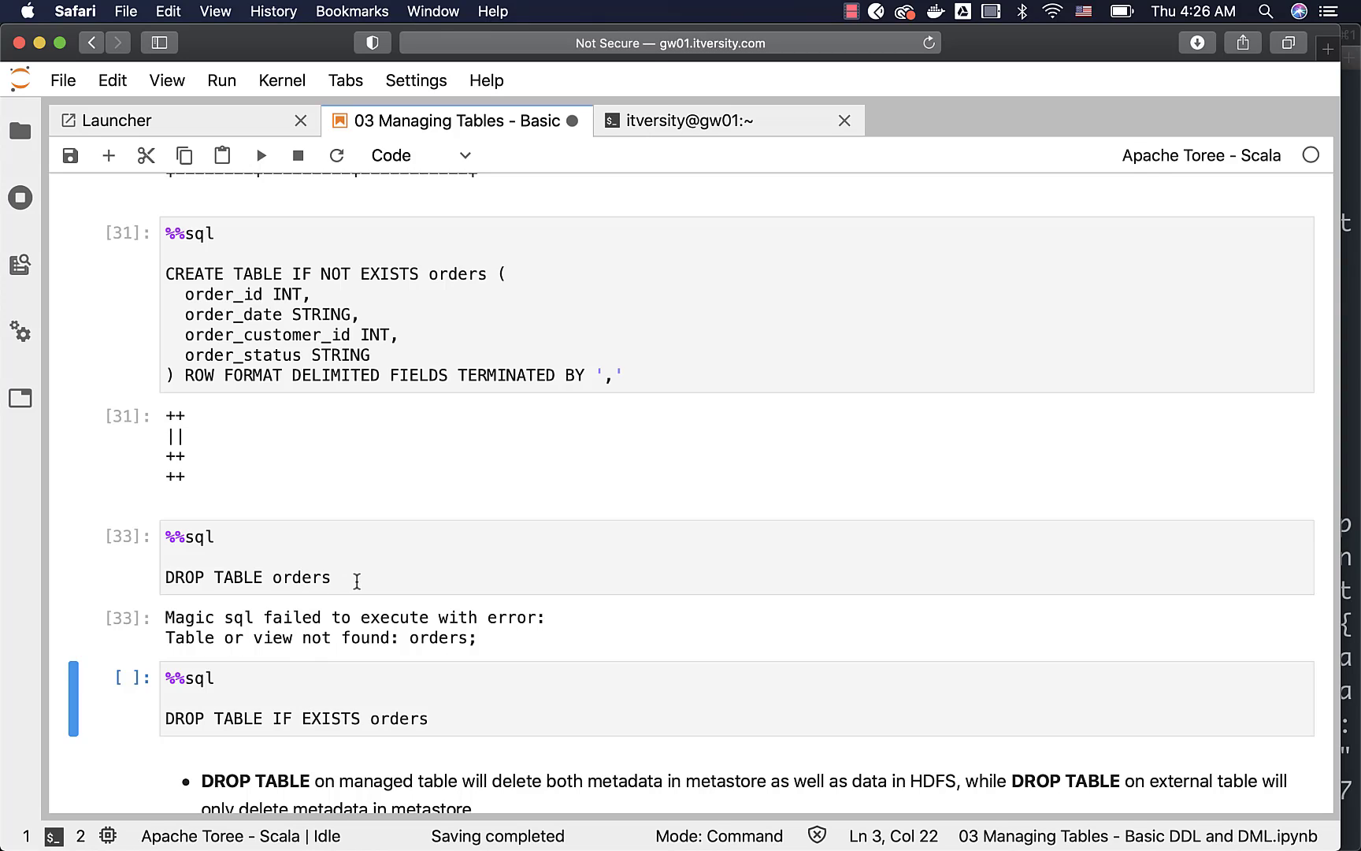
Step: Run DROP TABLE IF EXISTS orders without error and scroll to the DROP DATABASE notes
{"action": "left_click", "coordinate": [313, 699]}
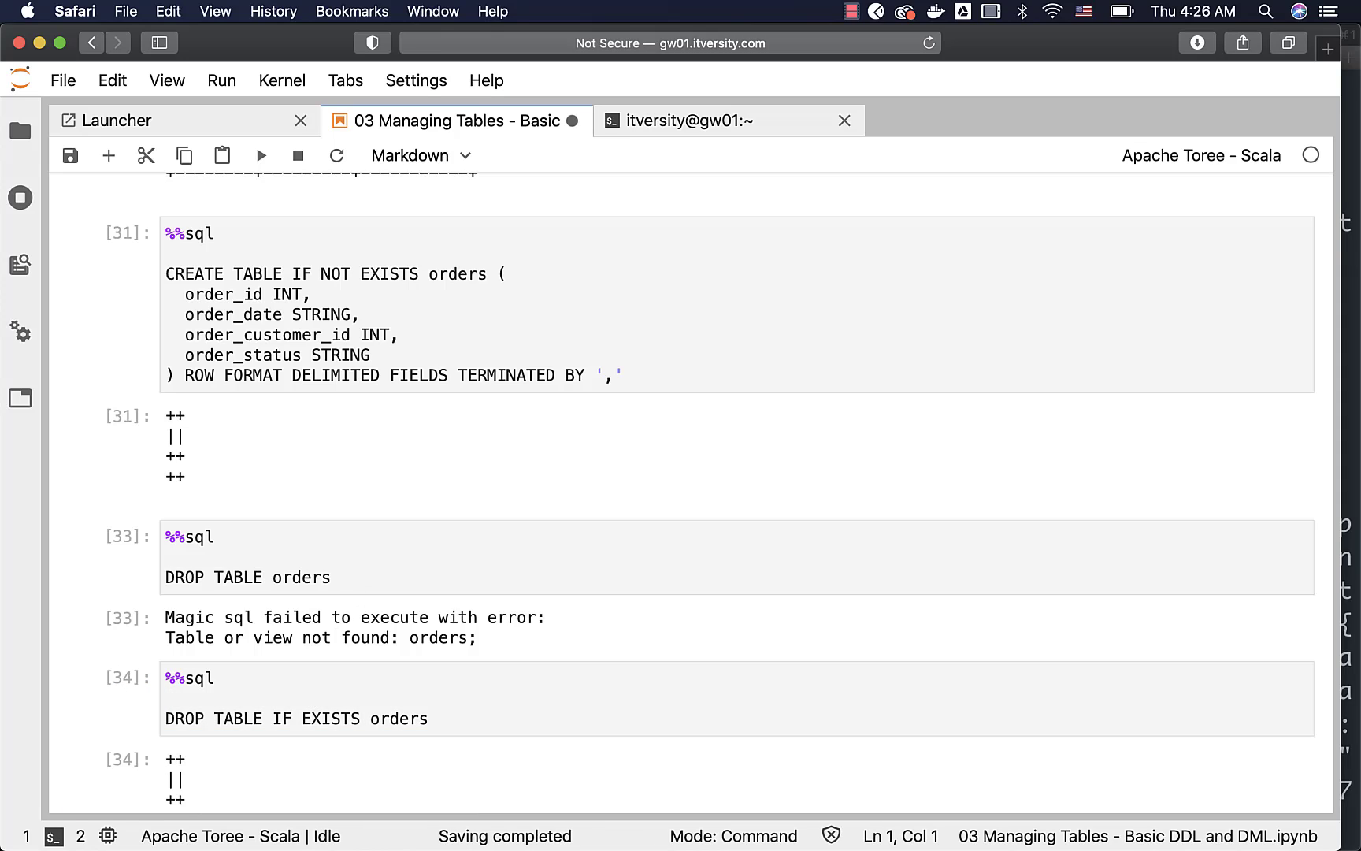
{"action": "scroll", "scroll_direction": "down", "scroll_amount": 3}
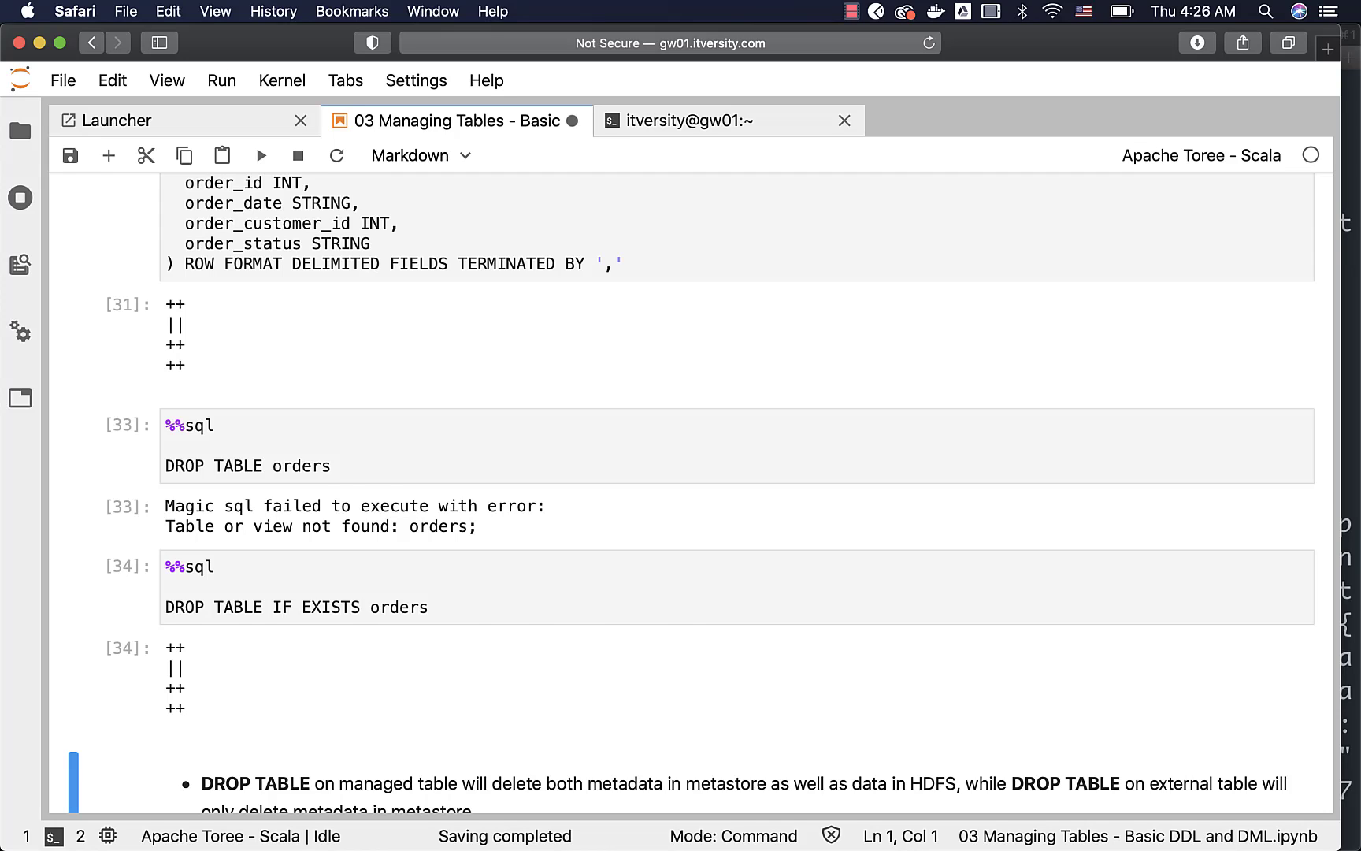
{"action": "scroll", "scroll_direction": "down", "scroll_amount": 3}
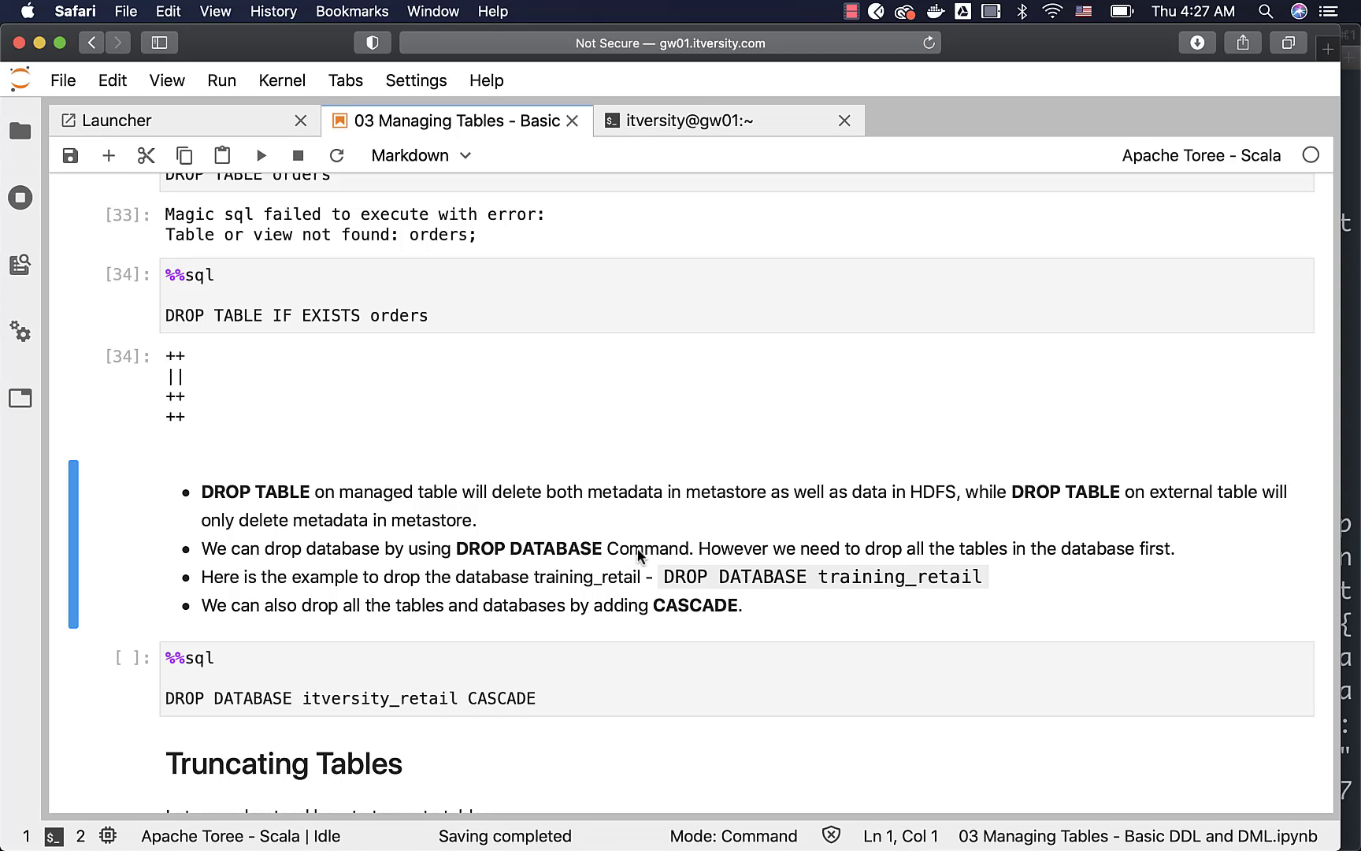
{"action": "mouse_move", "coordinate": [1054, 562]}
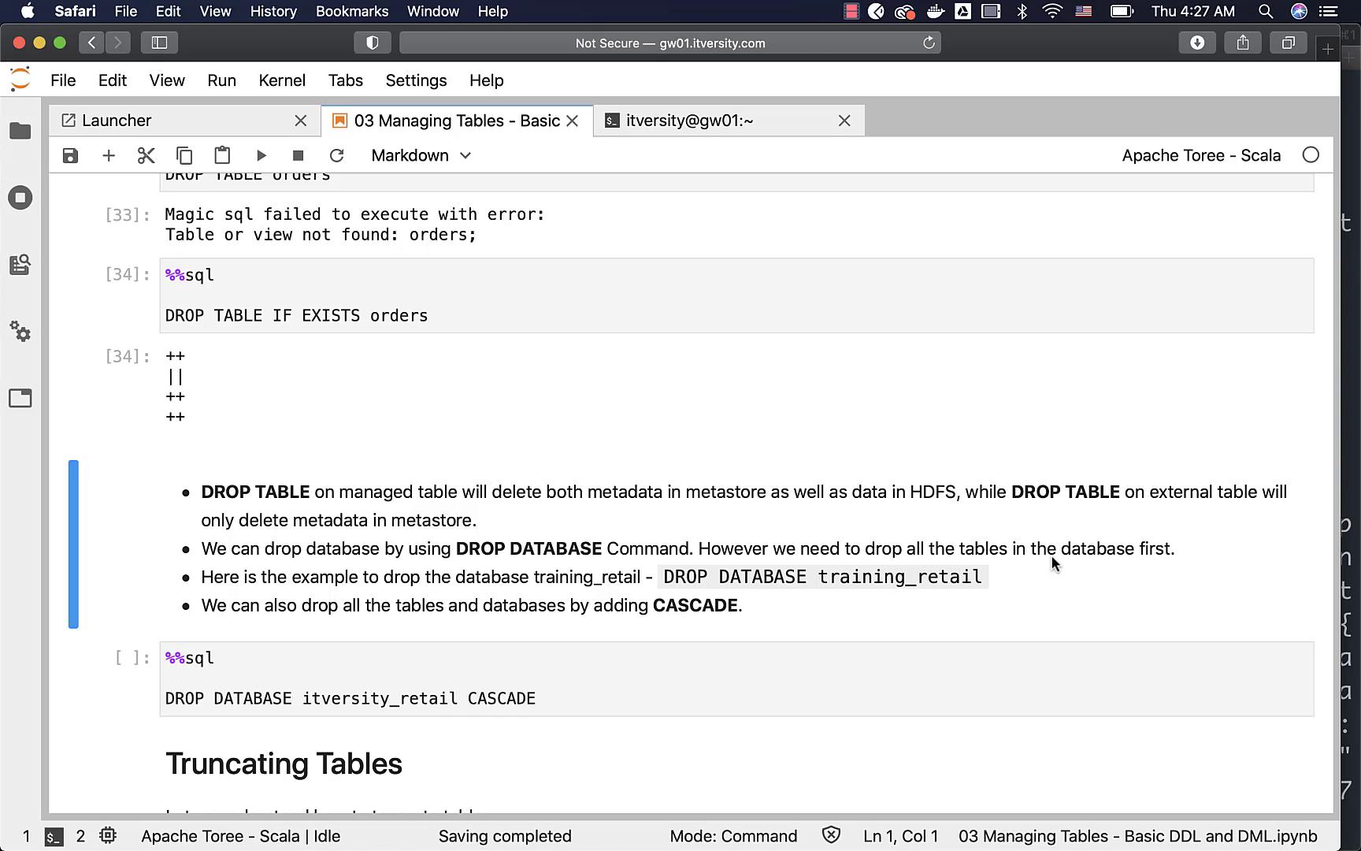
{"action": "mouse_move", "coordinate": [583, 592]}
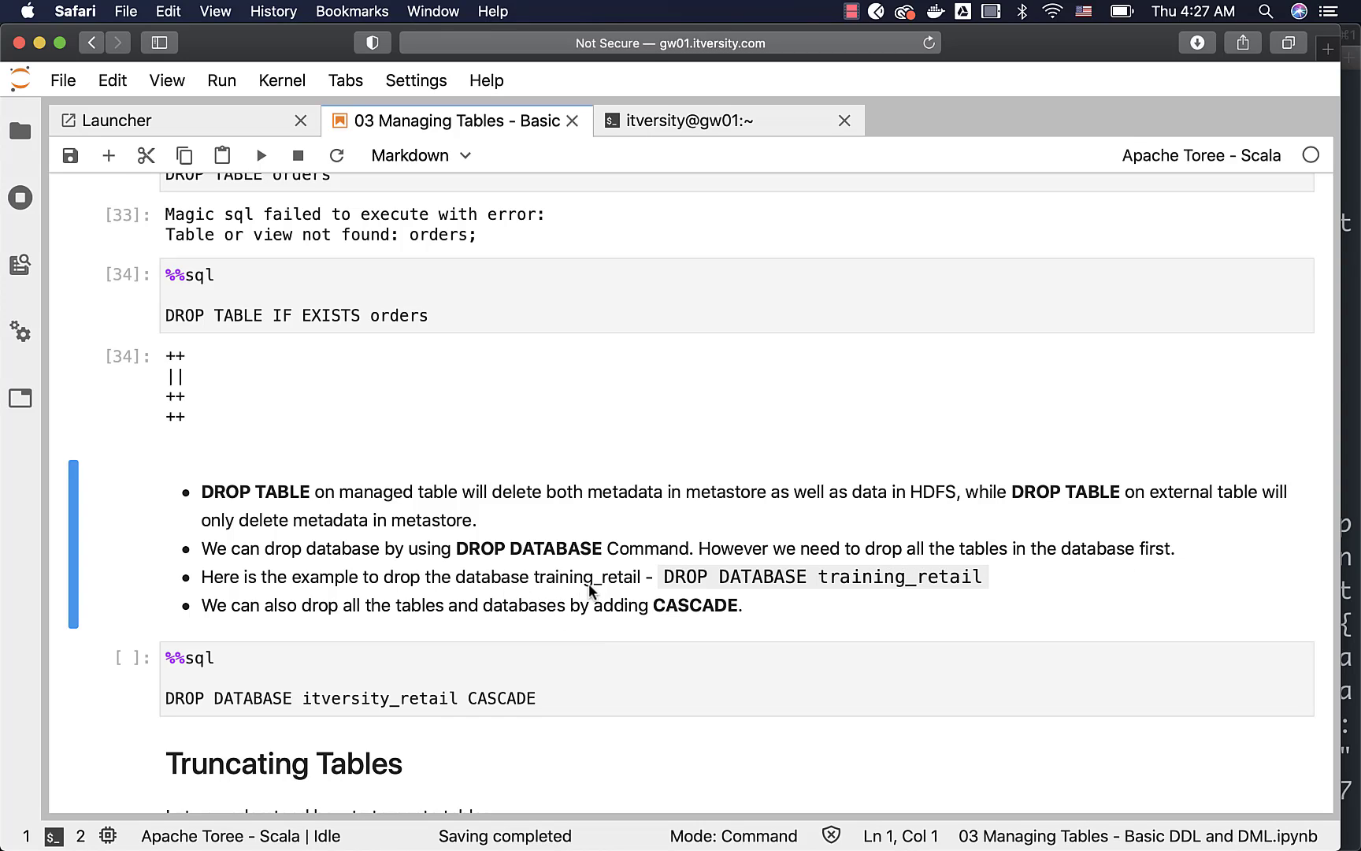
{"action": "mouse_move", "coordinate": [874, 592]}
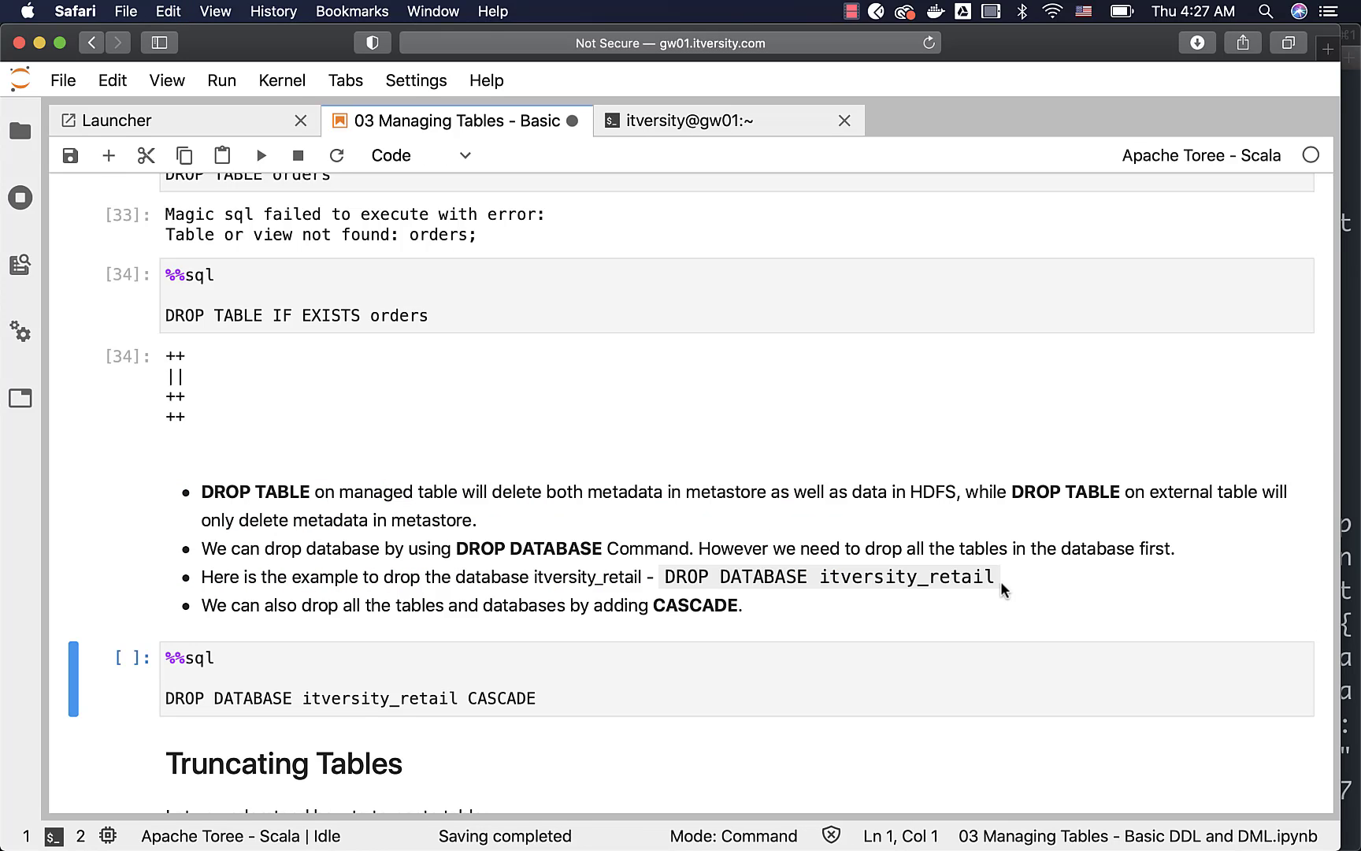
{"action": "mouse_move", "coordinate": [987, 592]}
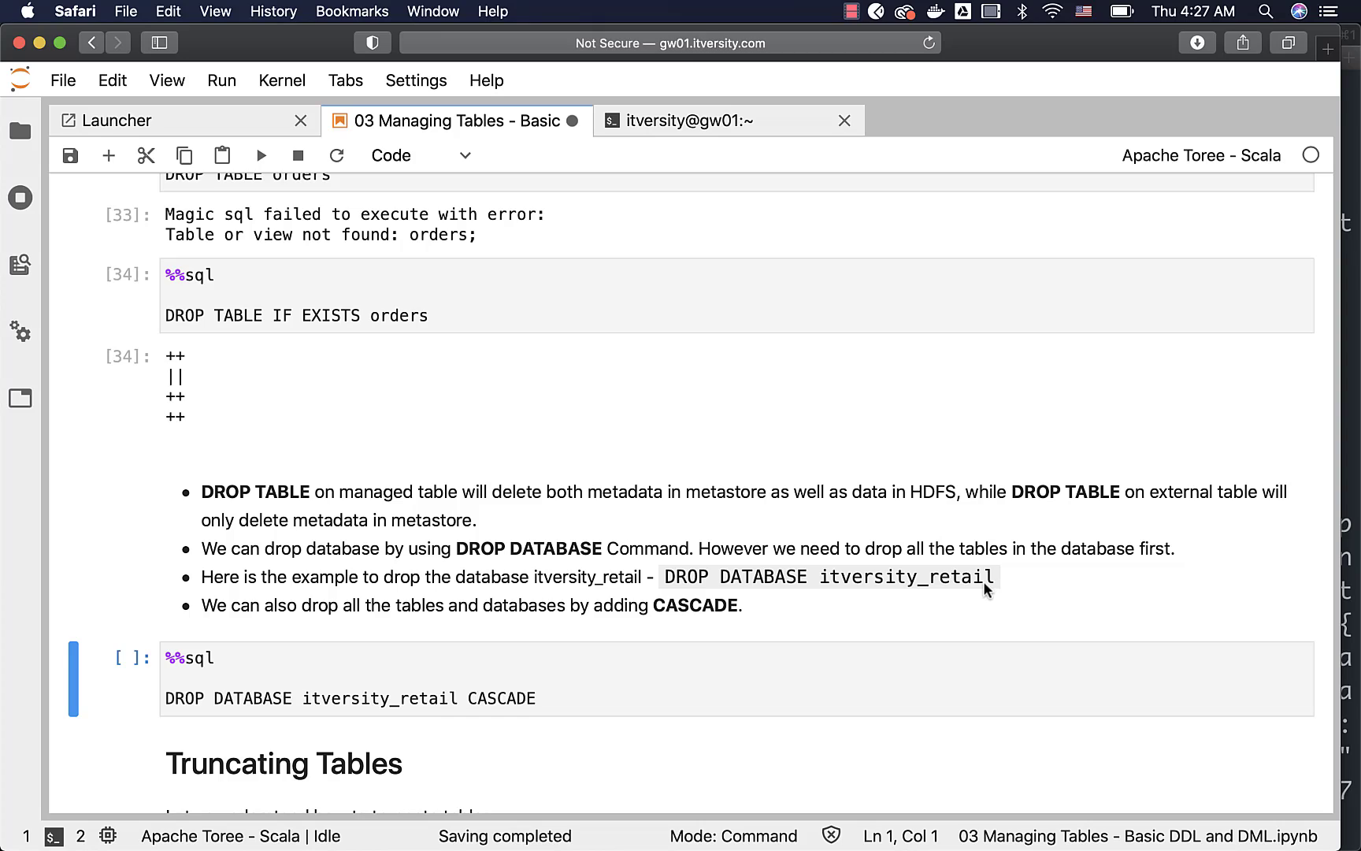
{"action": "mouse_move", "coordinate": [799, 638]}
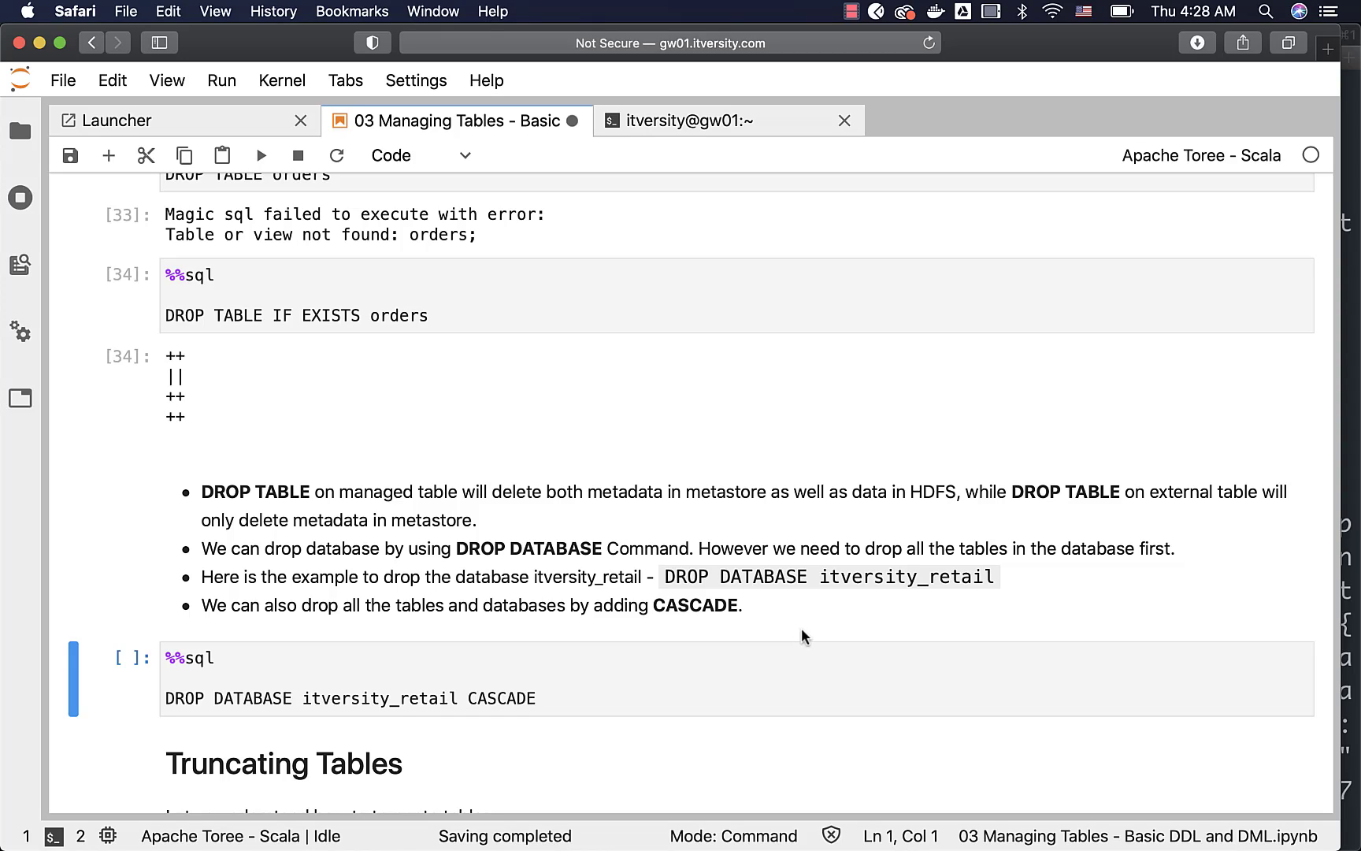
{"action": "mouse_move", "coordinate": [445, 596]}
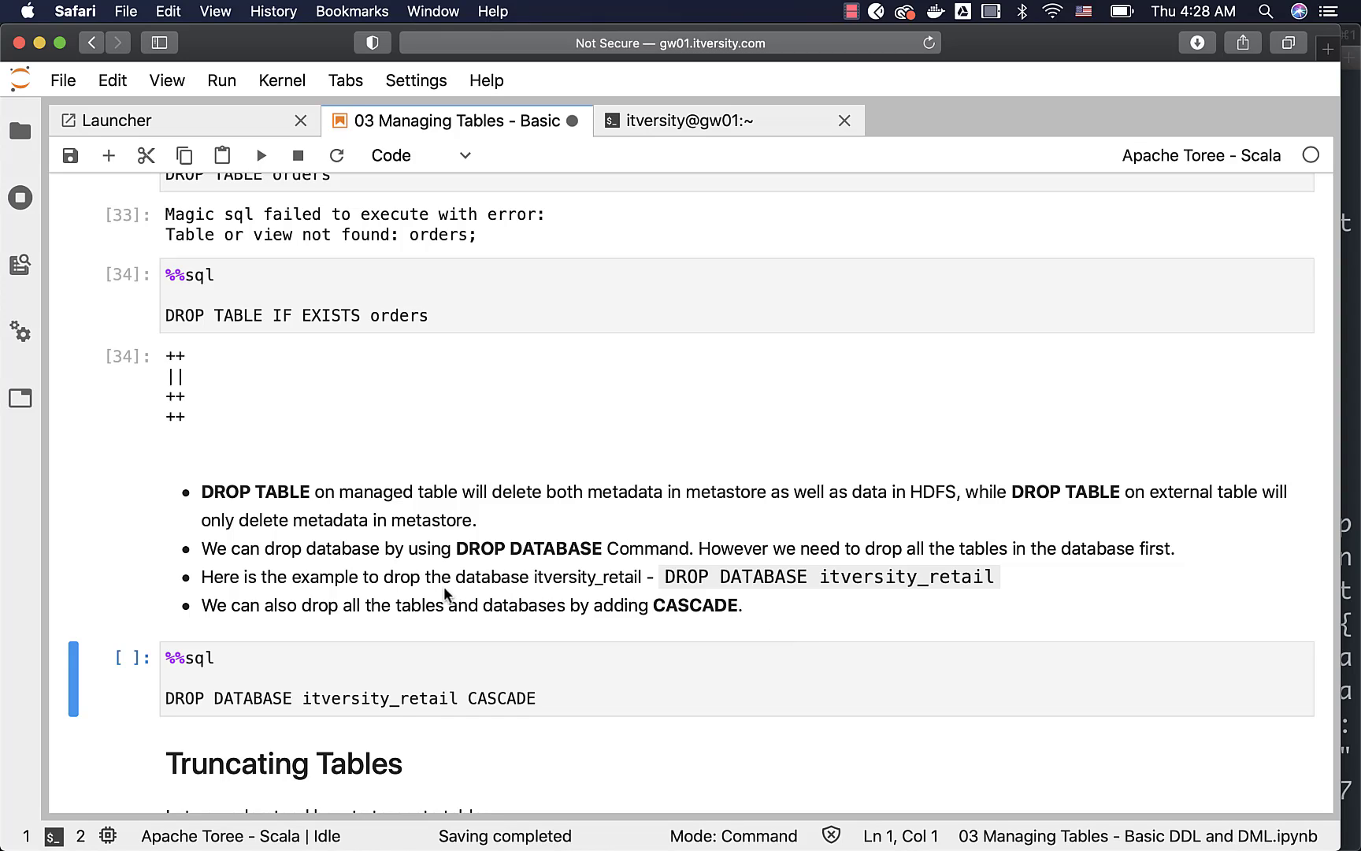
{"action": "mouse_move", "coordinate": [141, 562]}
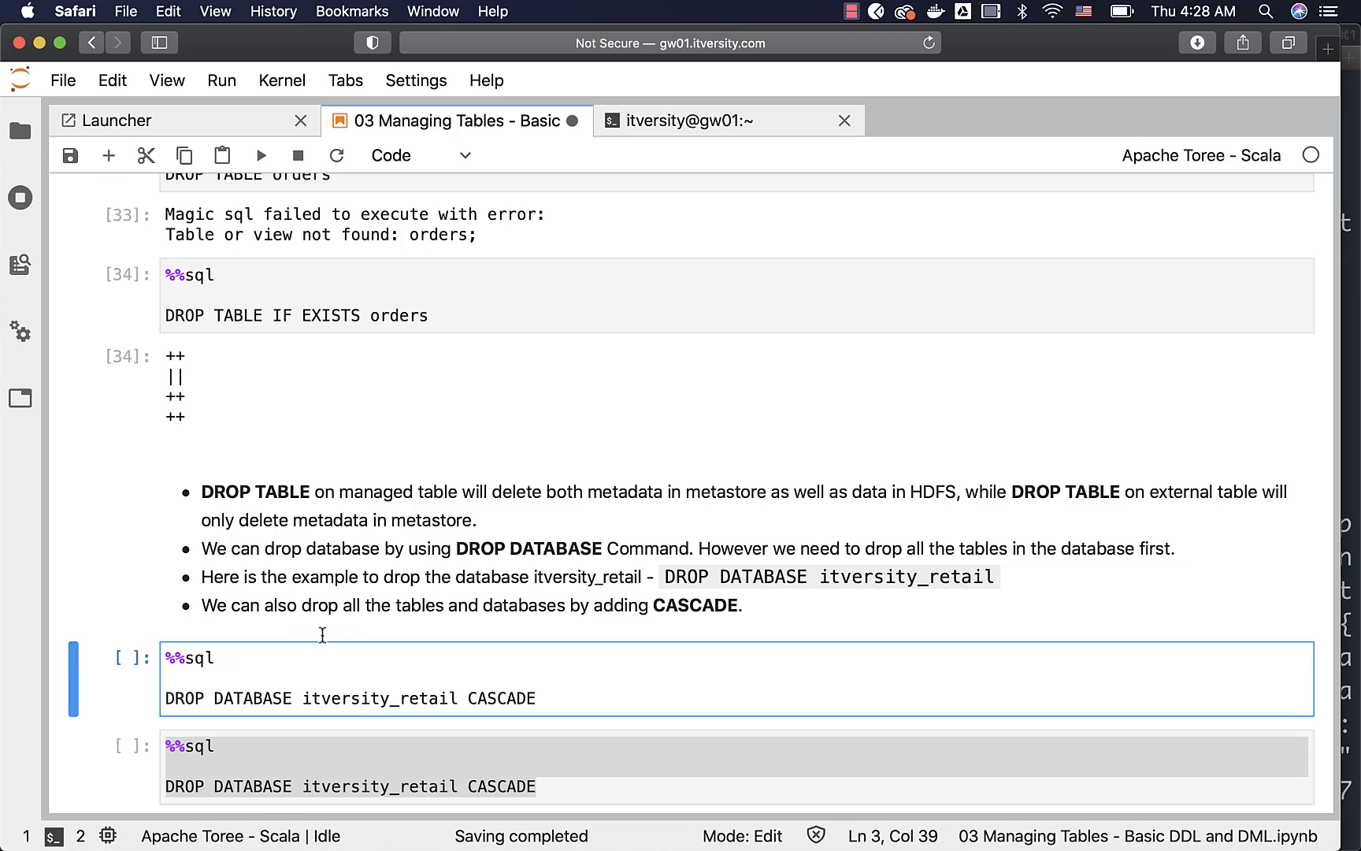
Step: Run DROP DATABASE itversity_retail, get the no-such-database error, and scroll back to earlier errors
{"action": "key", "text": "Backspace"}
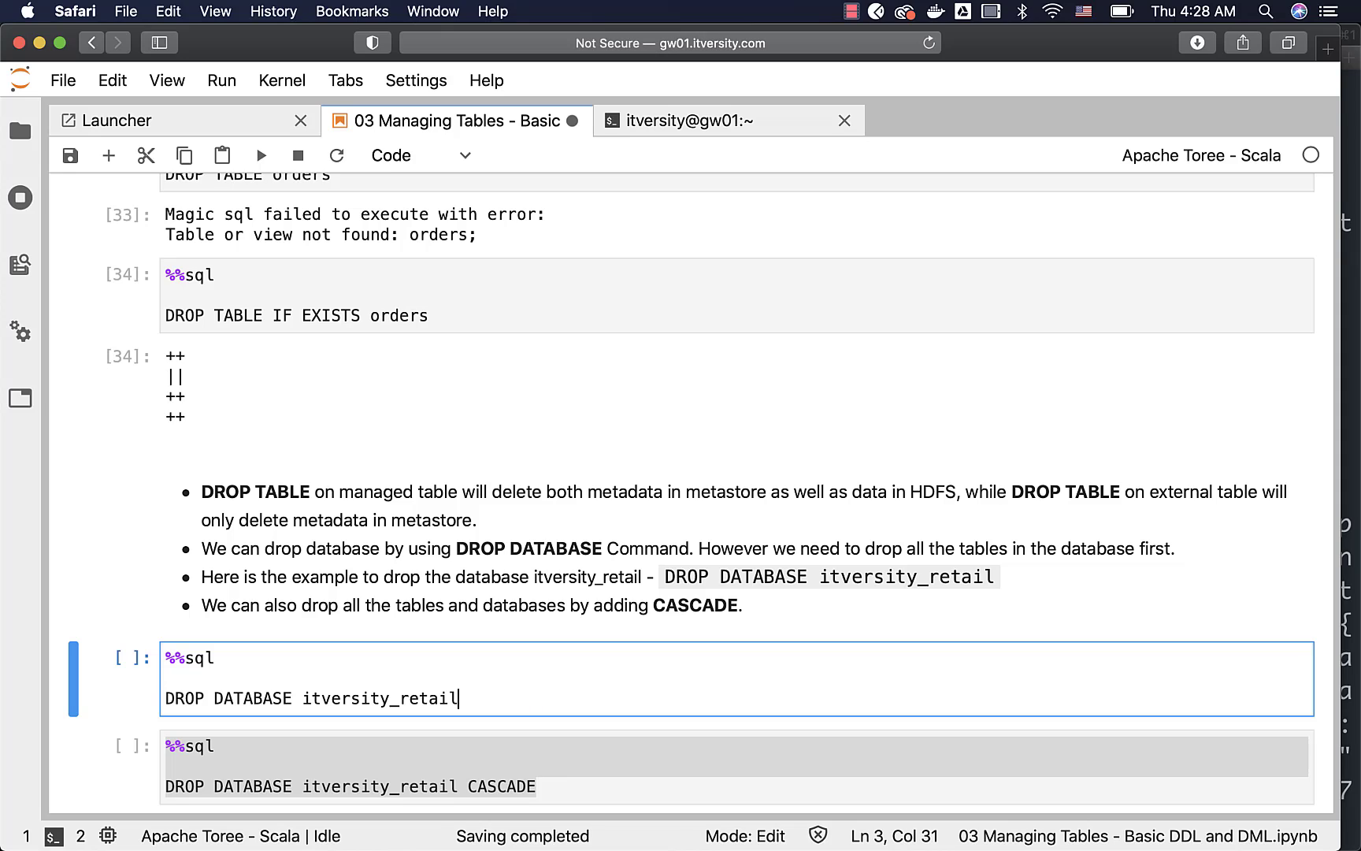
{"action": "scroll", "scroll_direction": "up", "scroll_amount": 3}
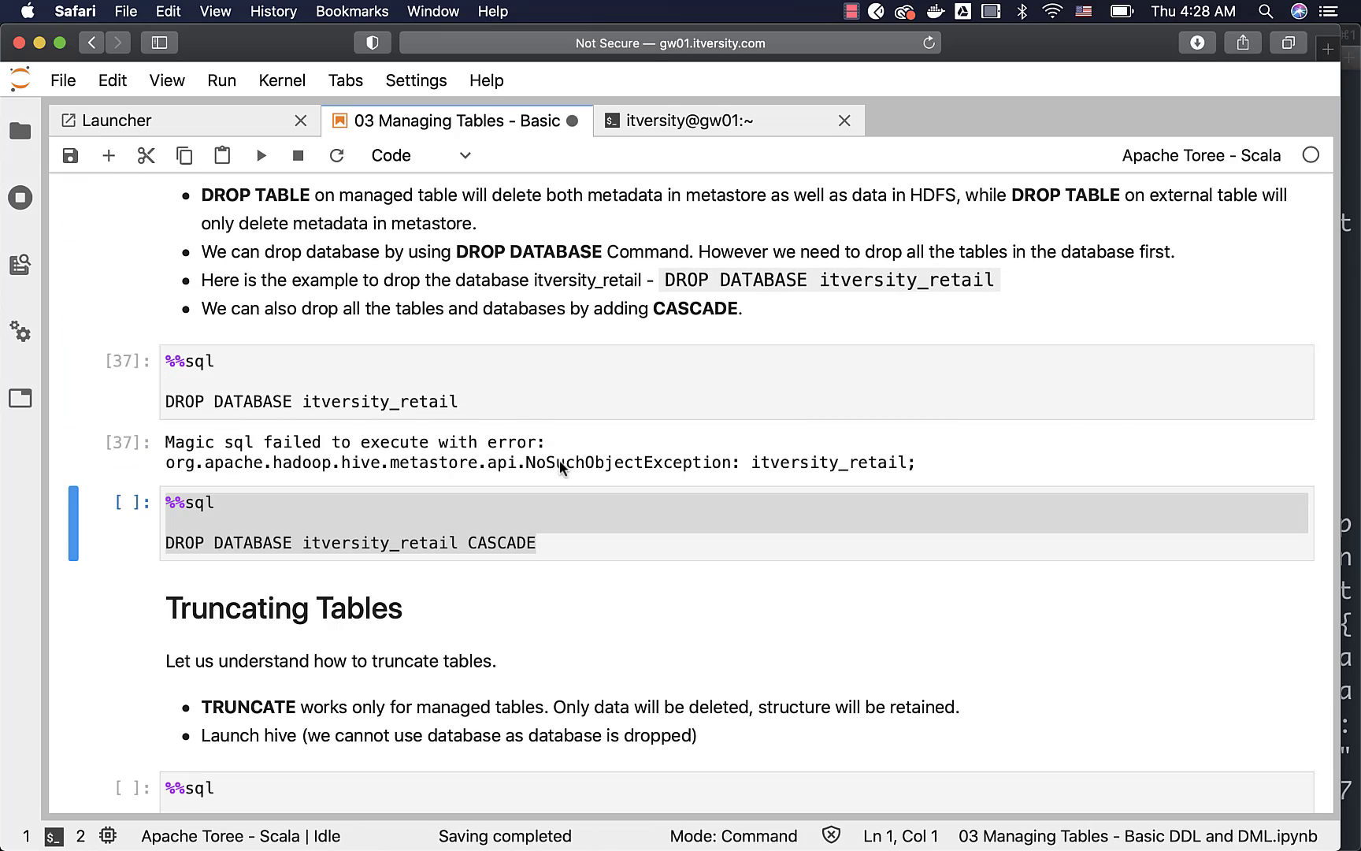
{"action": "scroll", "scroll_direction": "up", "scroll_amount": 3}
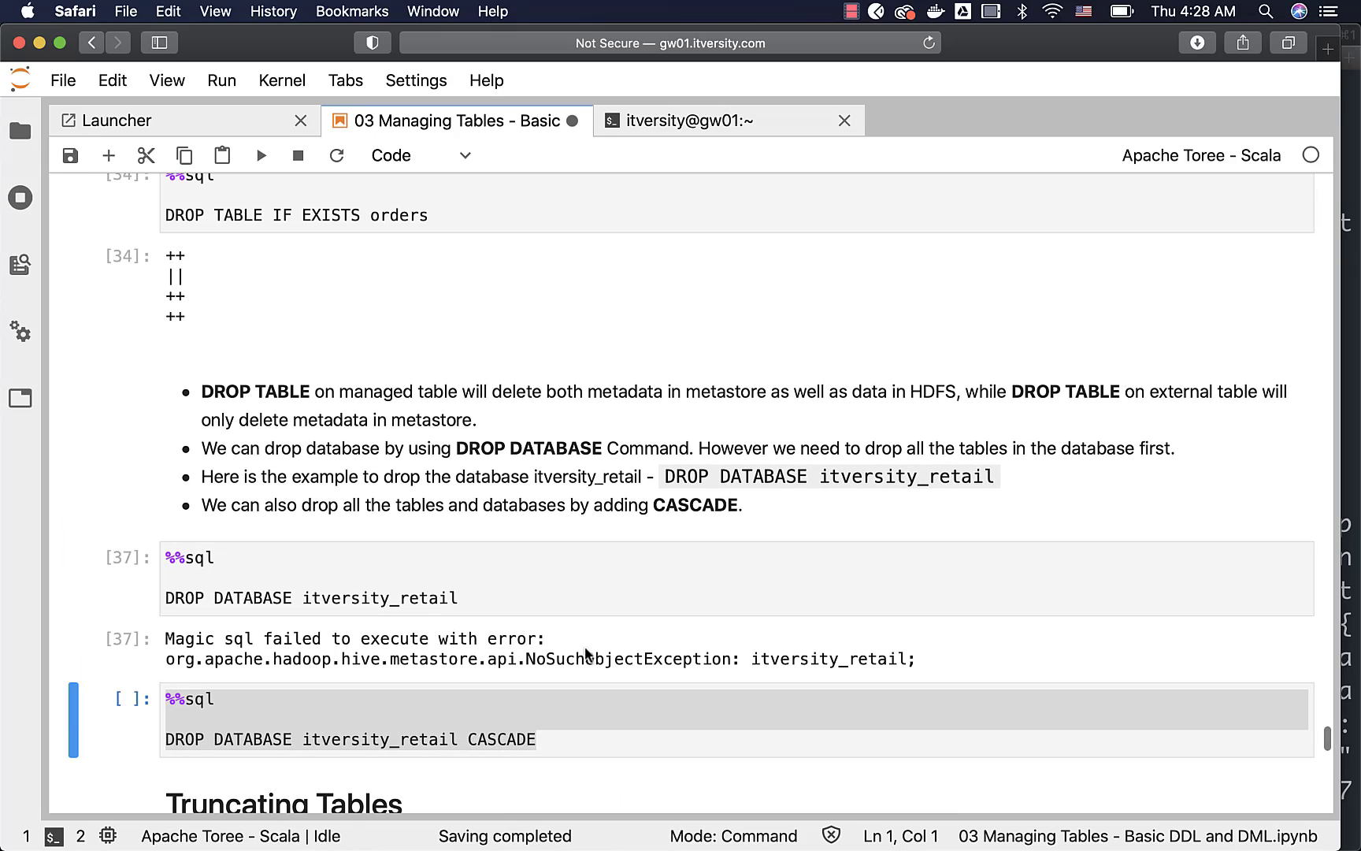
{"action": "scroll", "scroll_direction": "up", "scroll_amount": 3}
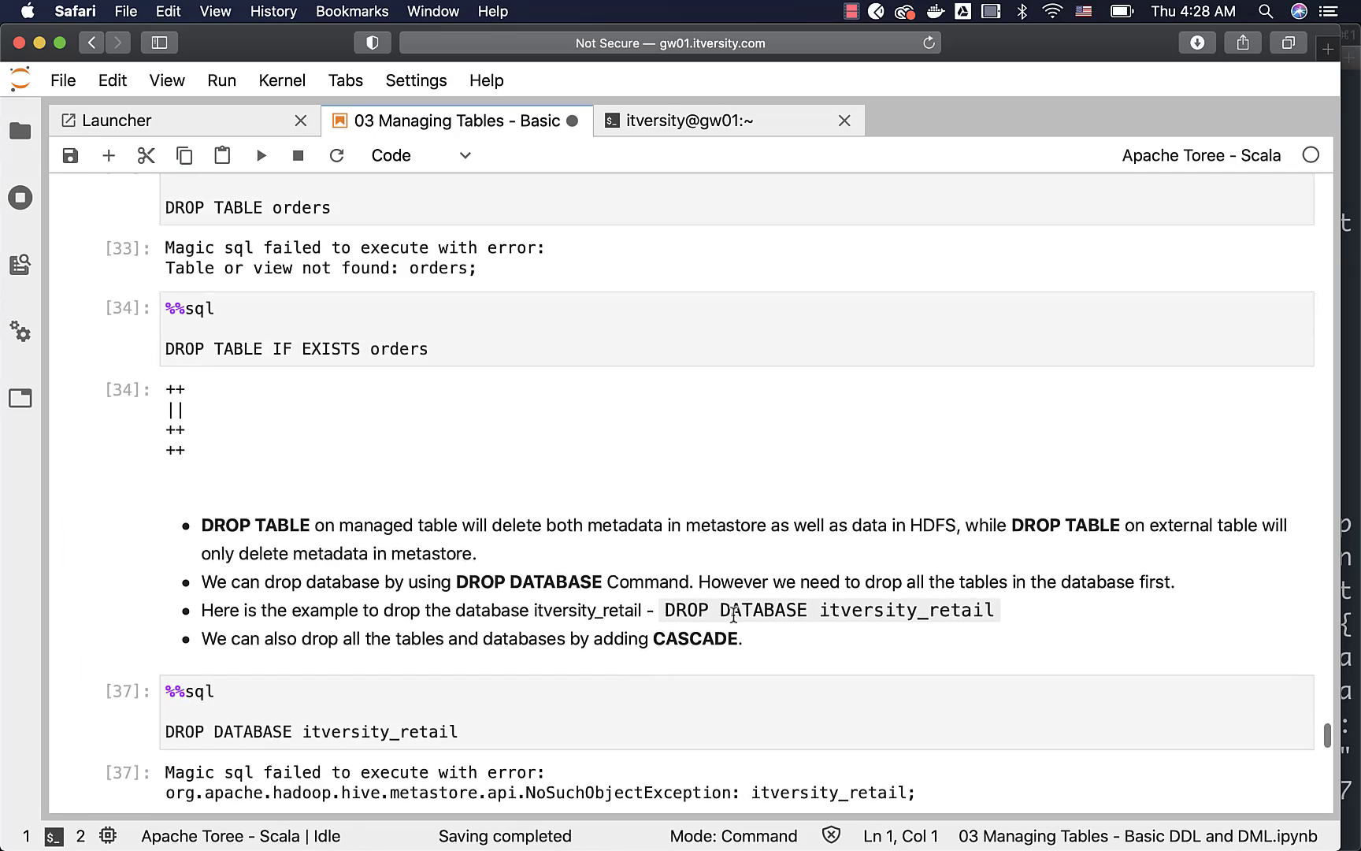
{"action": "scroll", "scroll_direction": "up", "scroll_amount": 3}
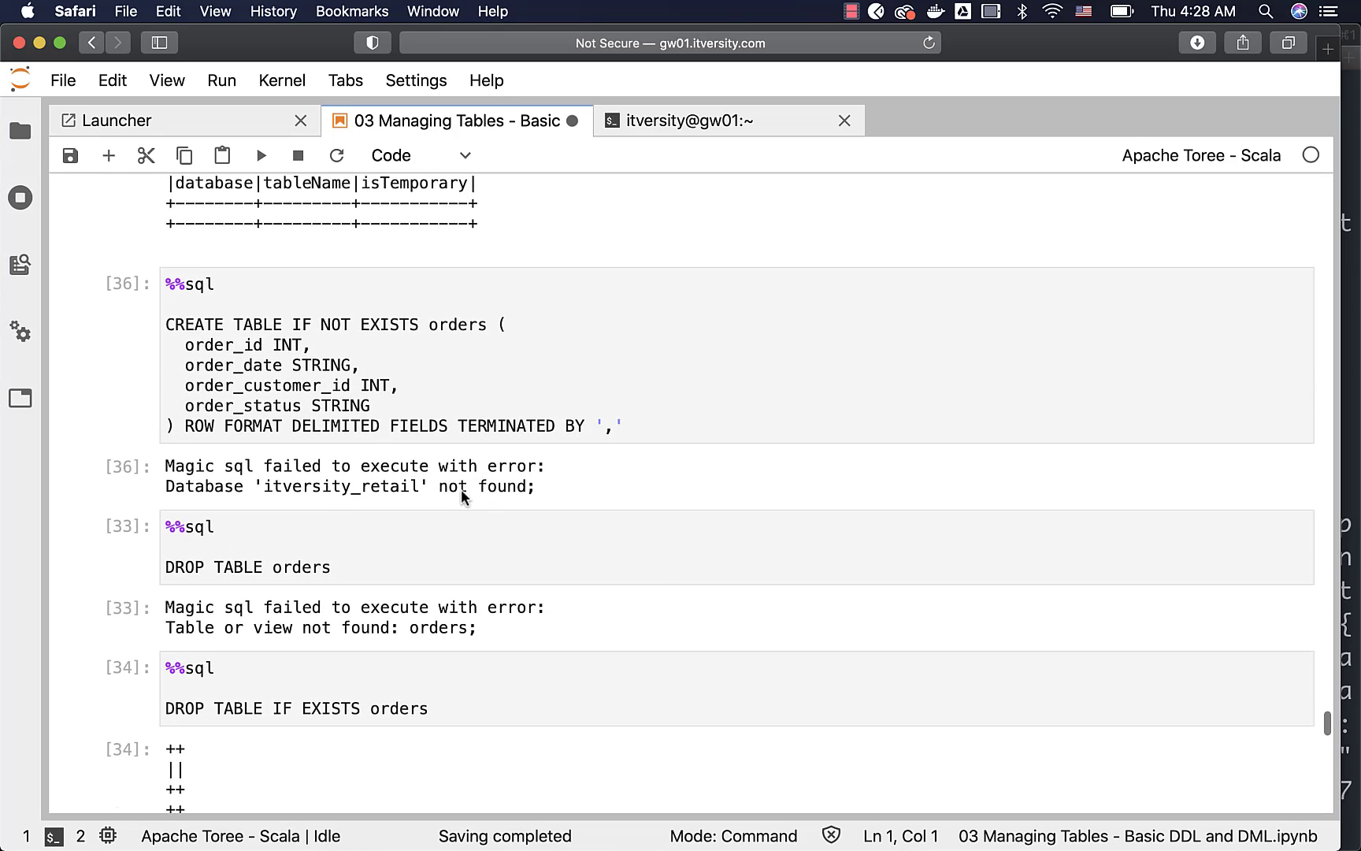
{"action": "mouse_move", "coordinate": [299, 384]}
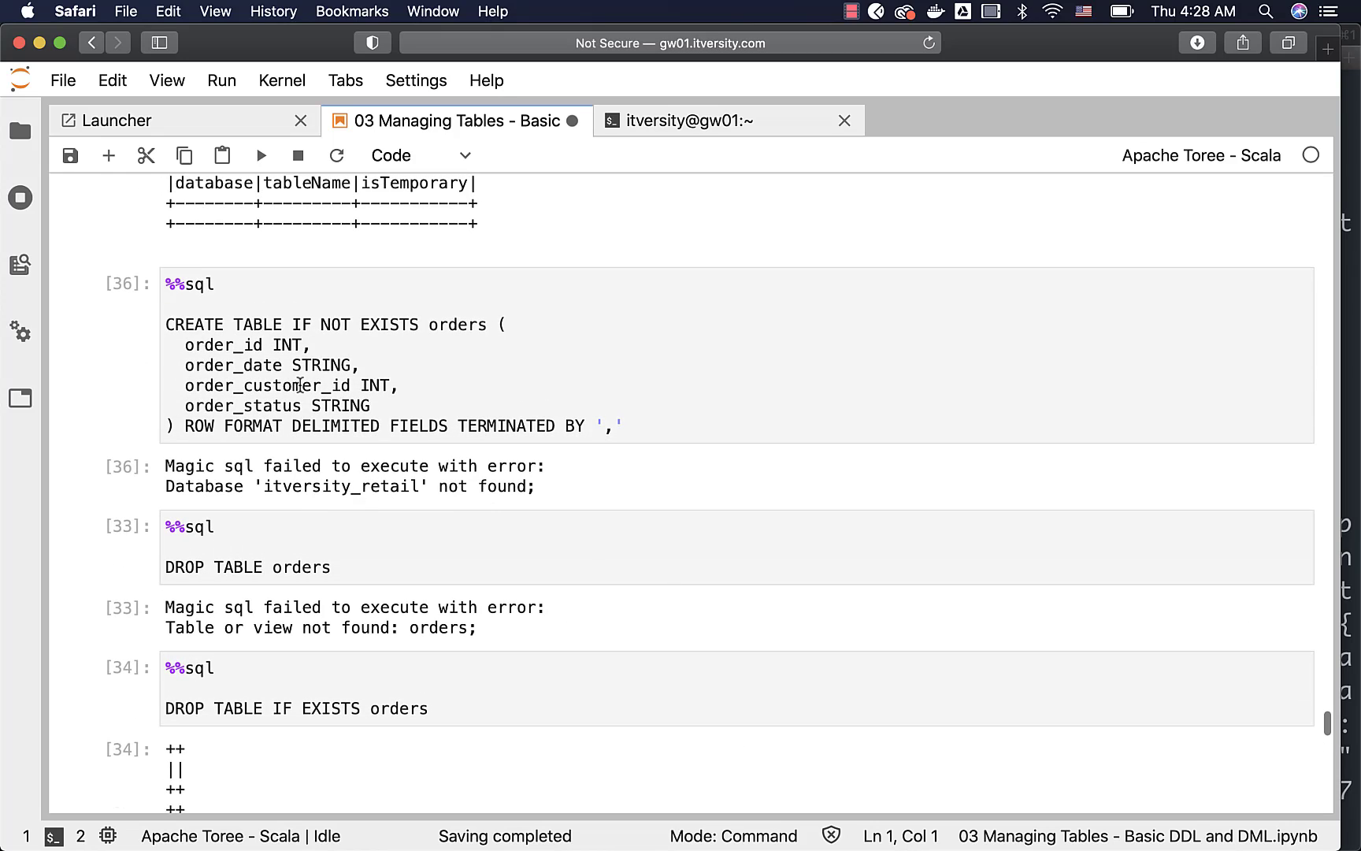
{"action": "mouse_move", "coordinate": [339, 495]}
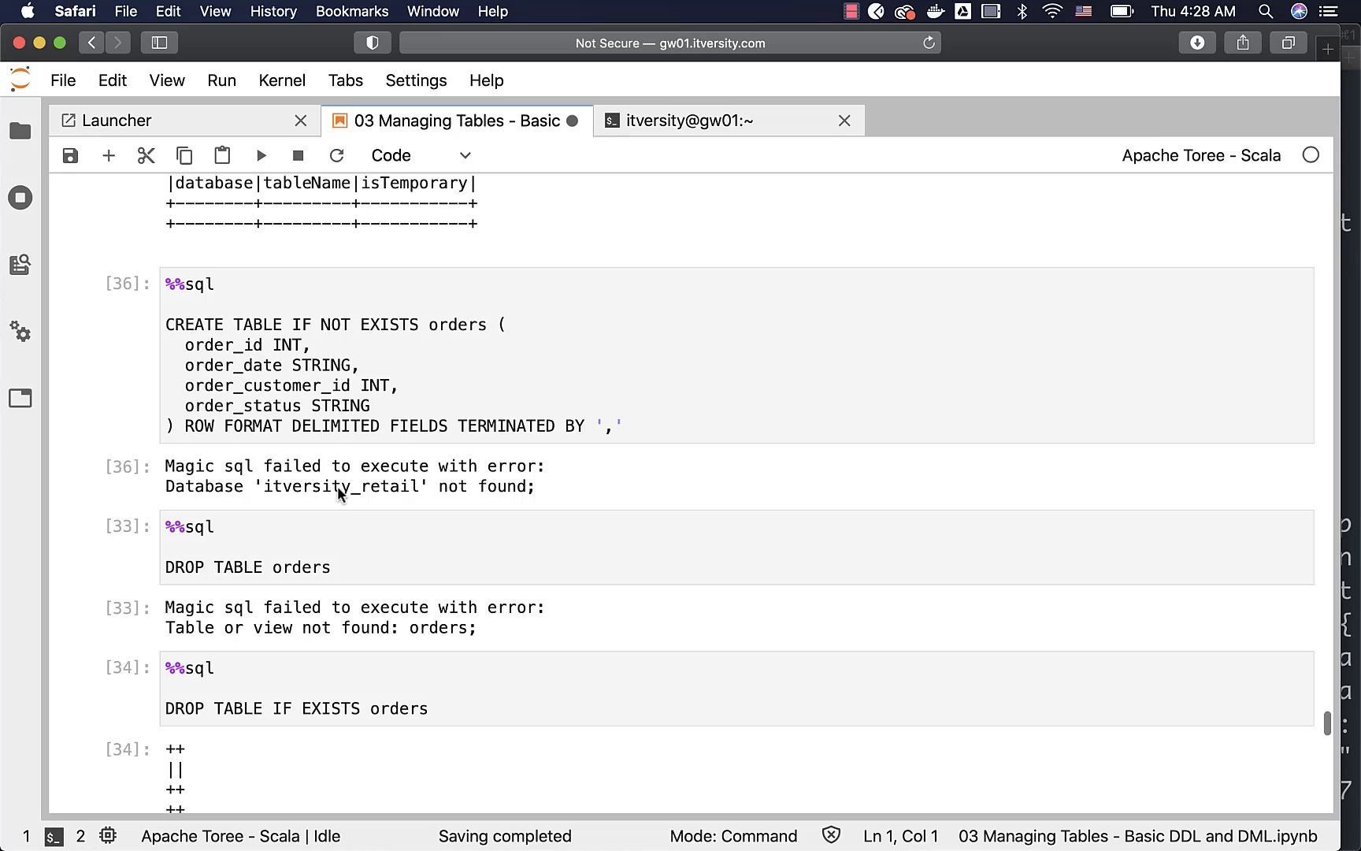
{"action": "scroll", "scroll_direction": "up", "scroll_amount": 3}
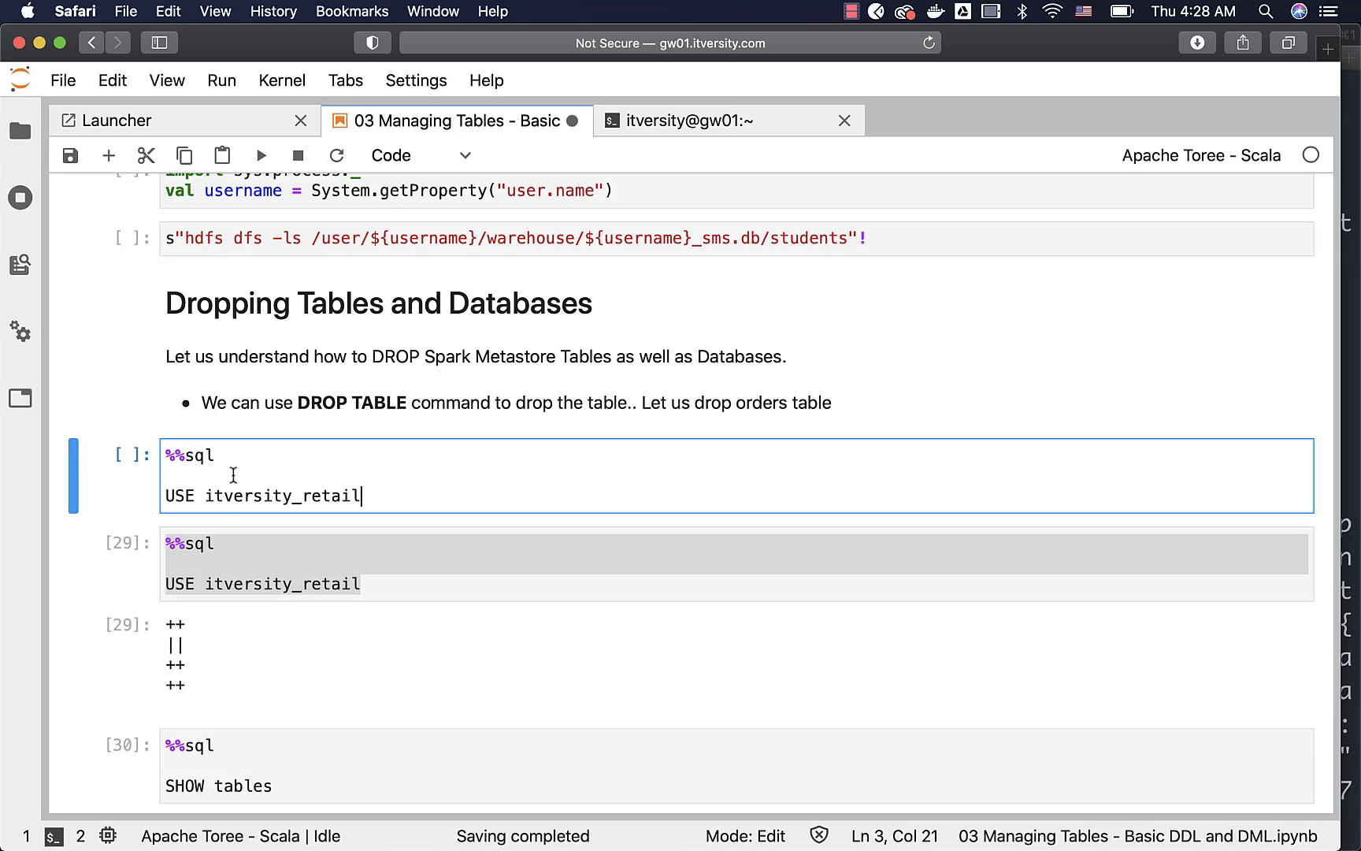
Step: Type 'CREATE DATABASE IF NOT EXISTS itversity_retail' into the cell above USE itversity_retail
{"action": "type", "text": "CREATE DATA"}
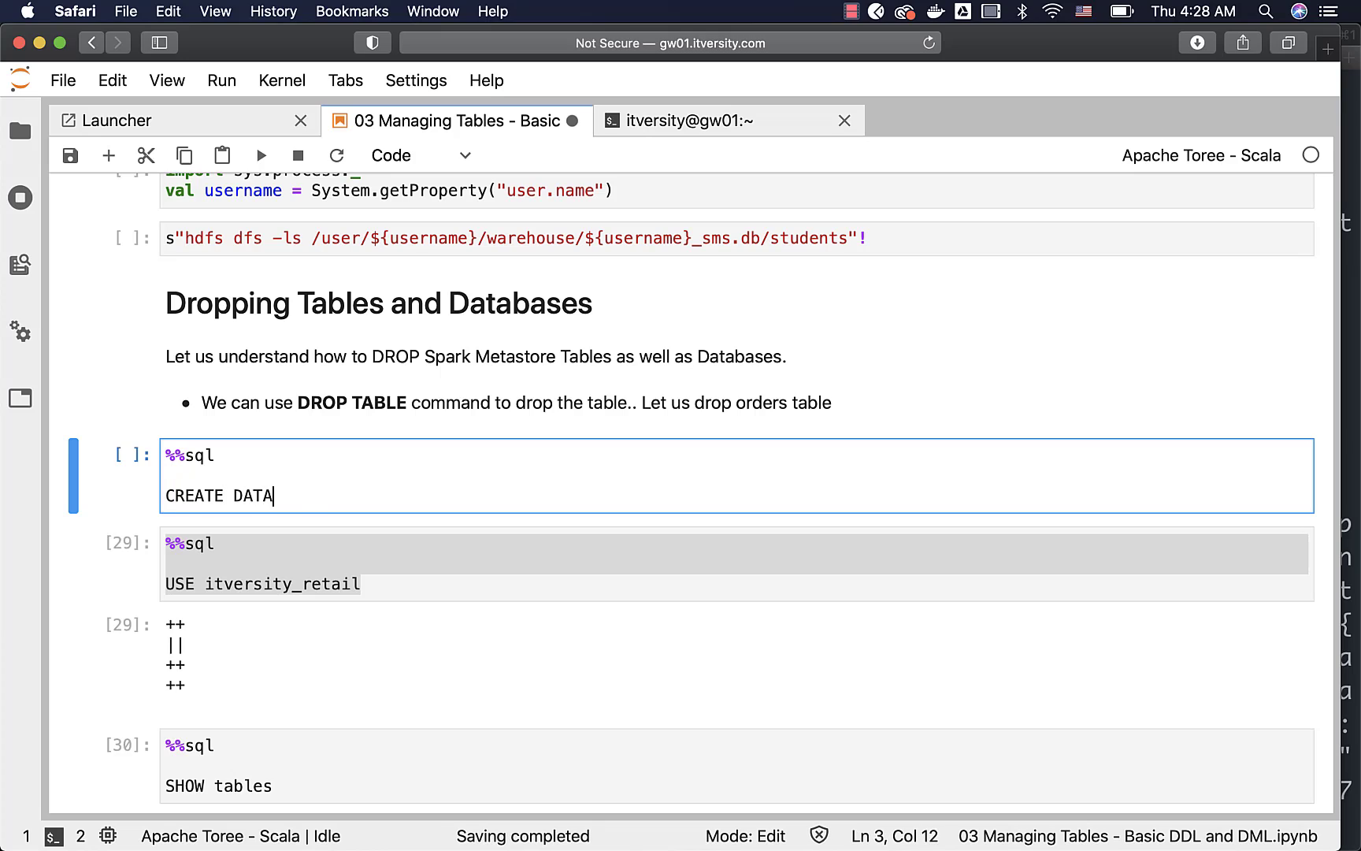
{"action": "type", "text": "BASE IF NO"}
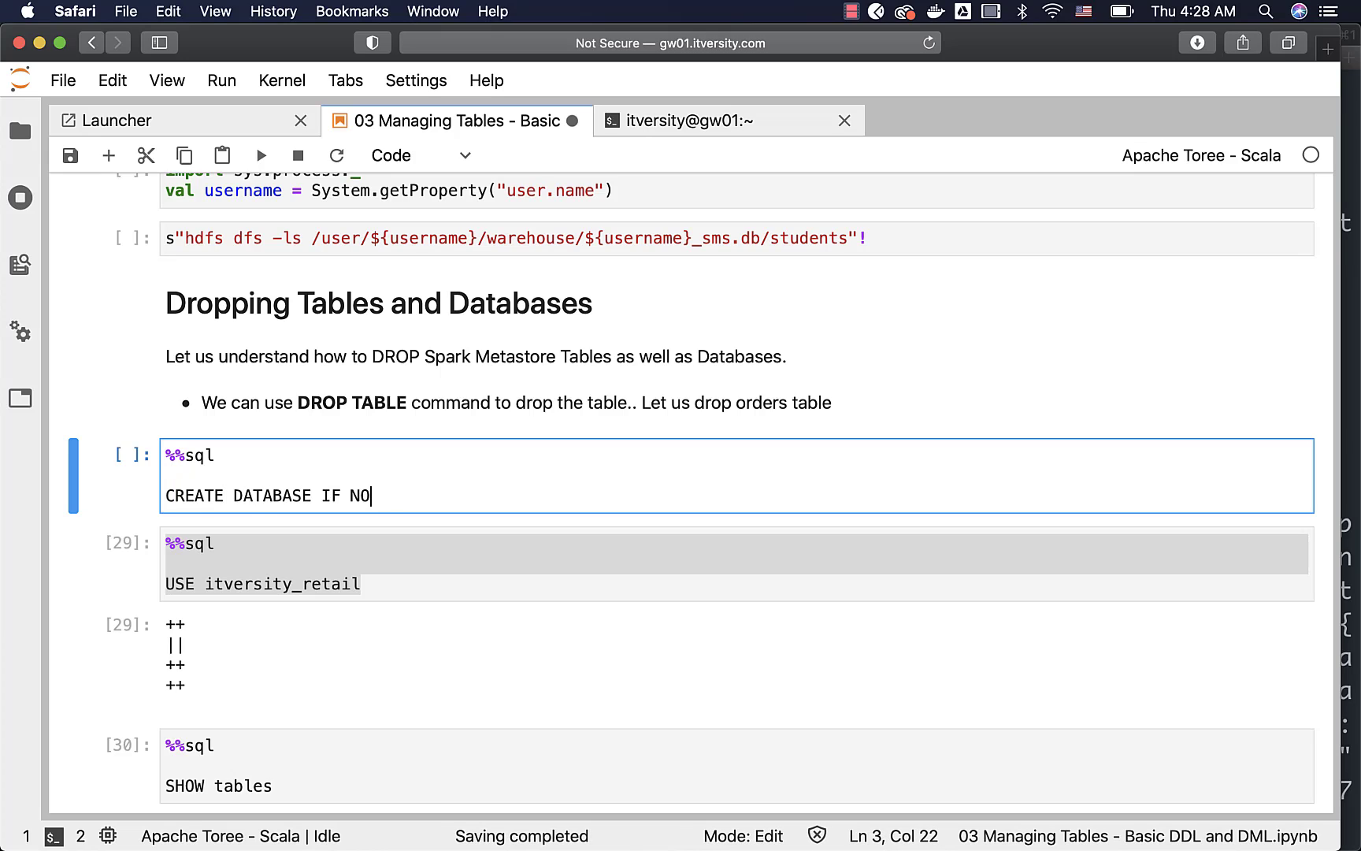
{"action": "type", "text": "T EXISTS"}
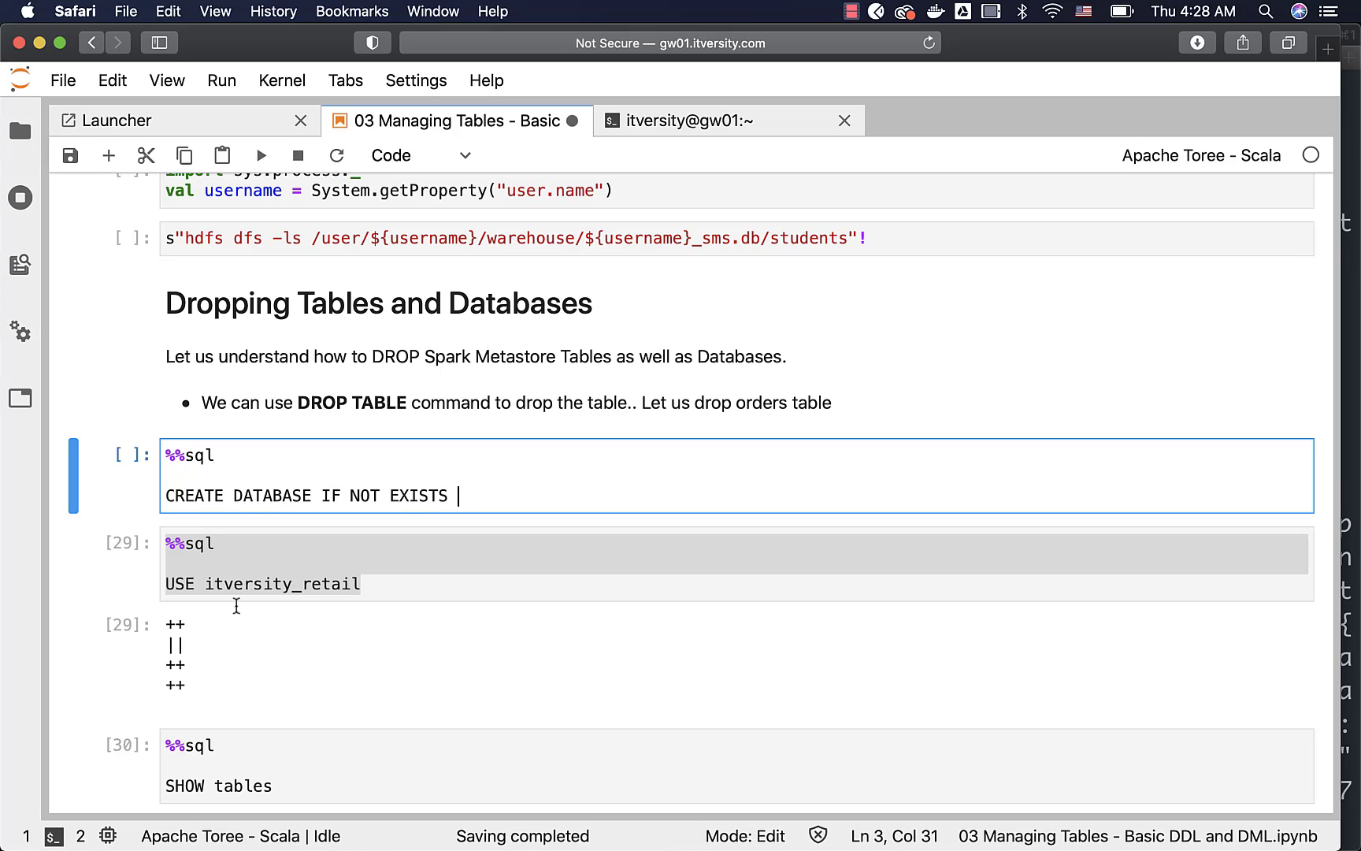
{"action": "type", "text": "itversity_retail"}
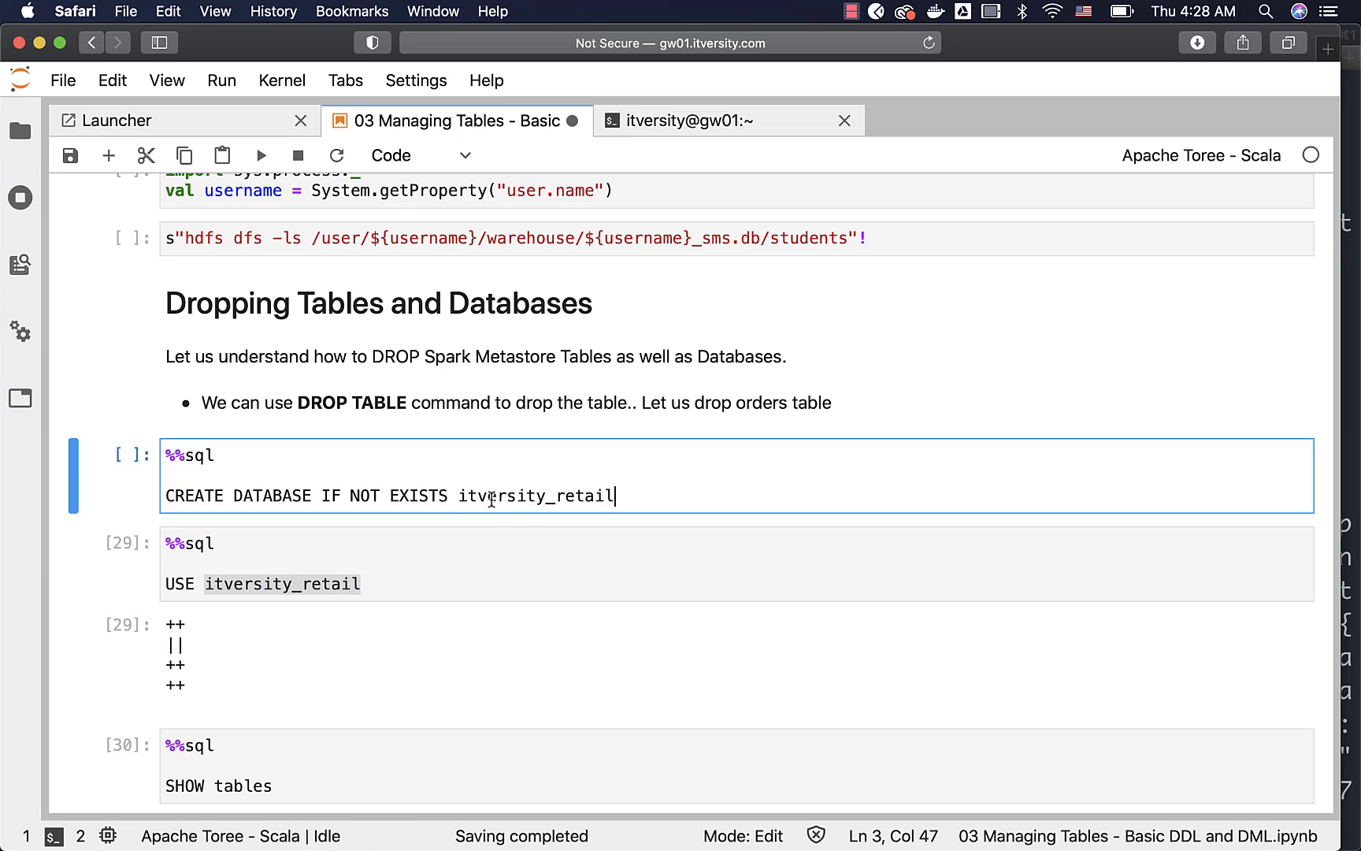
{"action": "scroll", "scroll_direction": "down", "scroll_amount": 3}
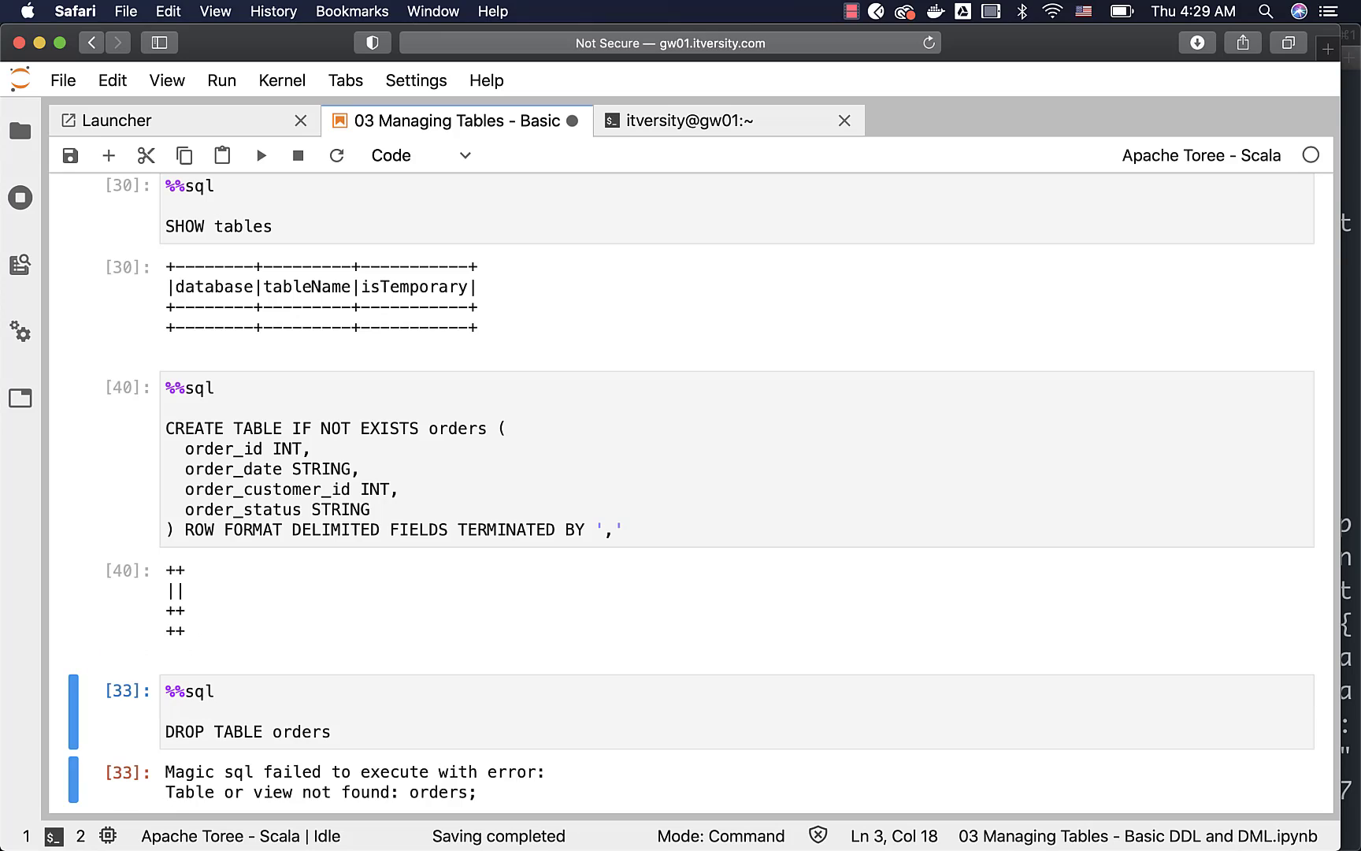
Step: Rerun plain DROP DATABASE itversity_retail, which fails because the database still holds tables
{"action": "scroll", "scroll_direction": "down", "scroll_amount": 3}
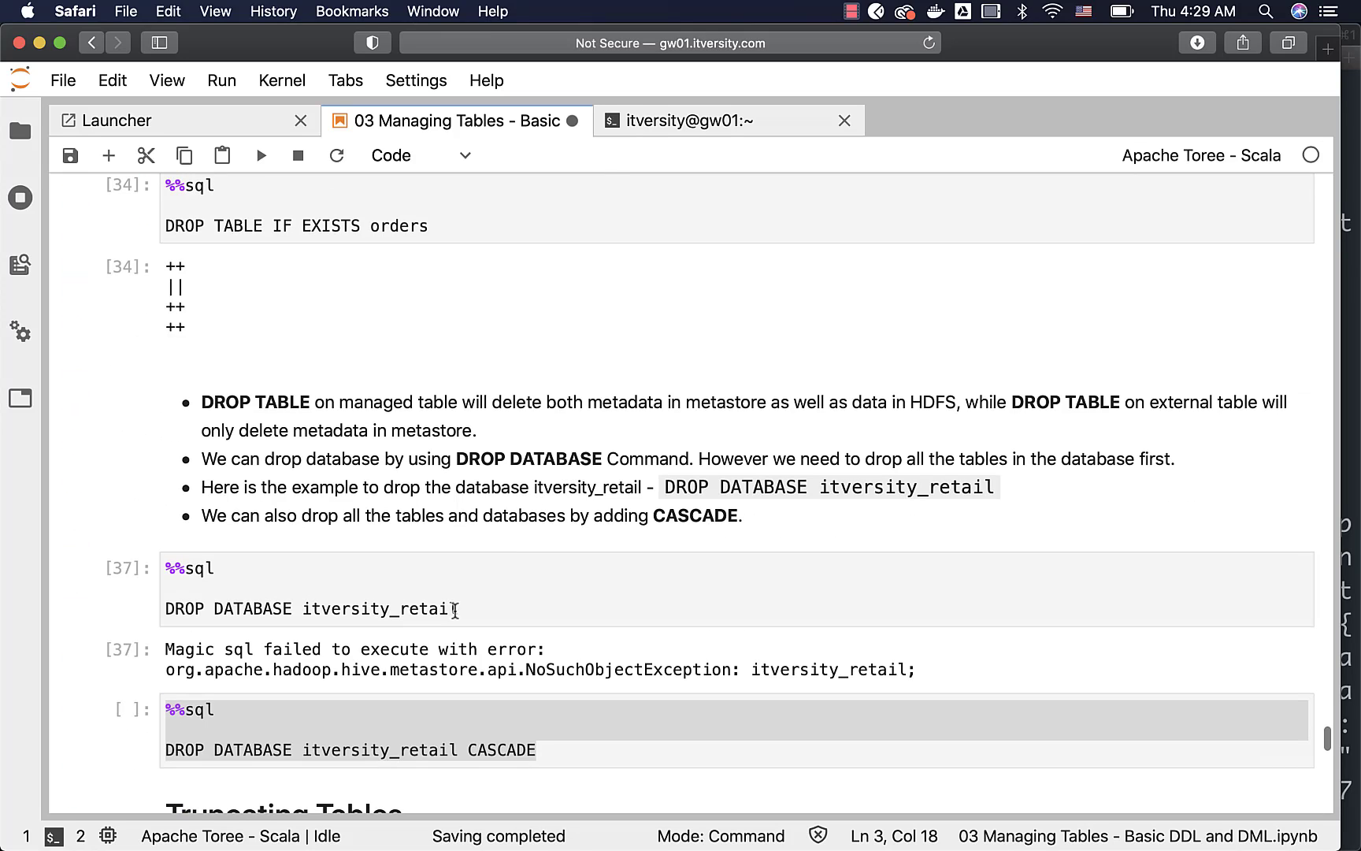
{"action": "left_click", "coordinate": [260, 155]}
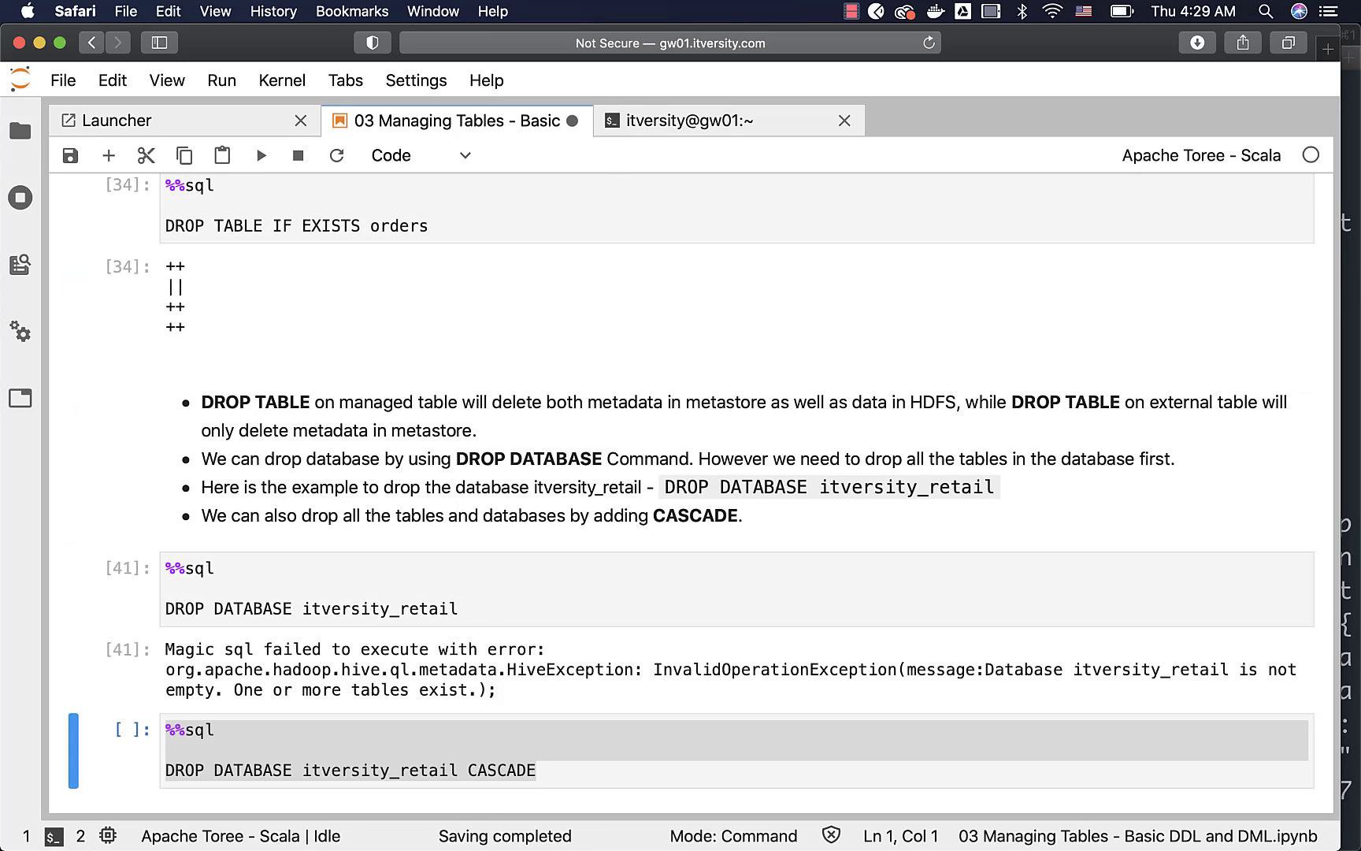
{"action": "mouse_move", "coordinate": [502, 699]}
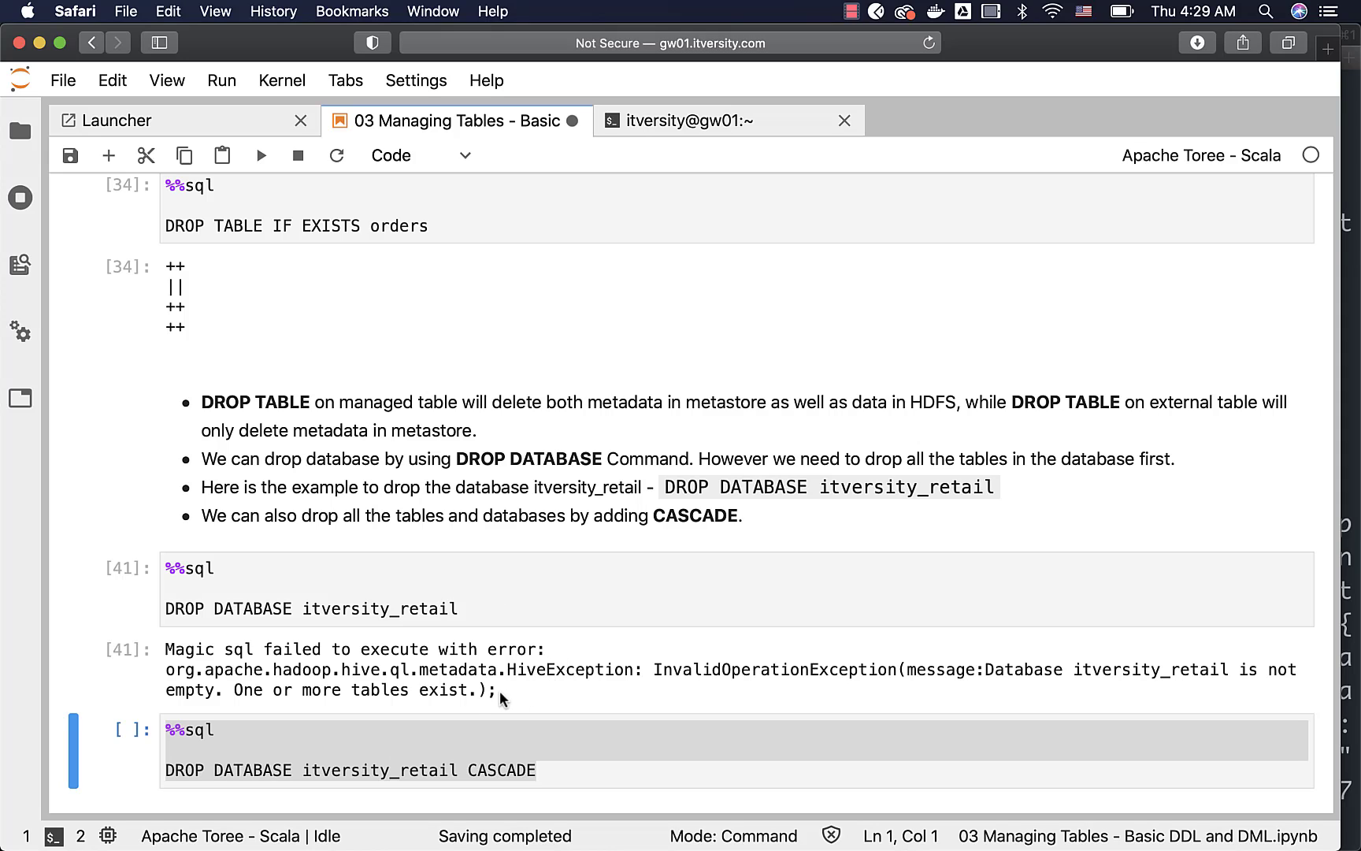
{"action": "mouse_move", "coordinate": [415, 703]}
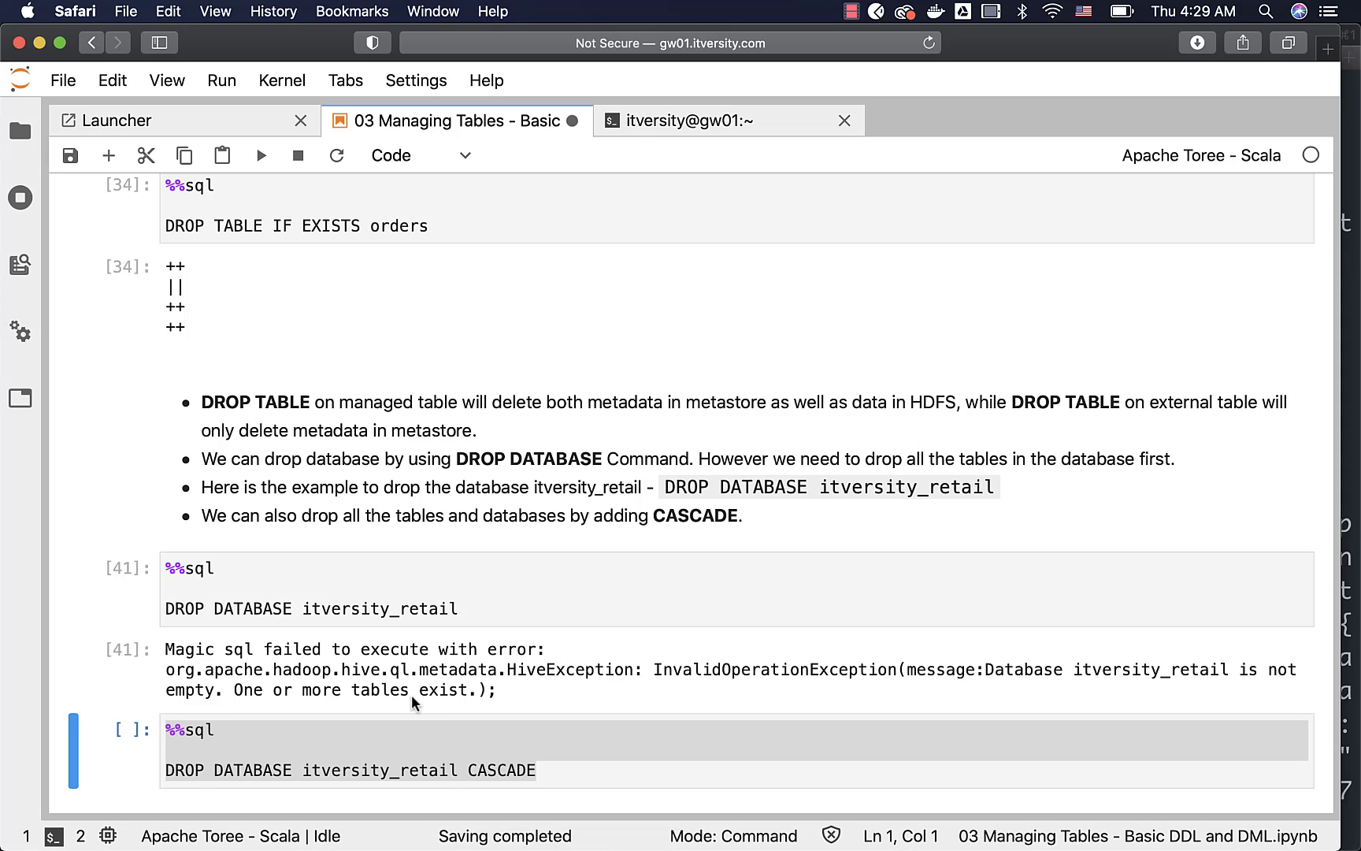
{"action": "scroll", "scroll_direction": "down", "scroll_amount": 3}
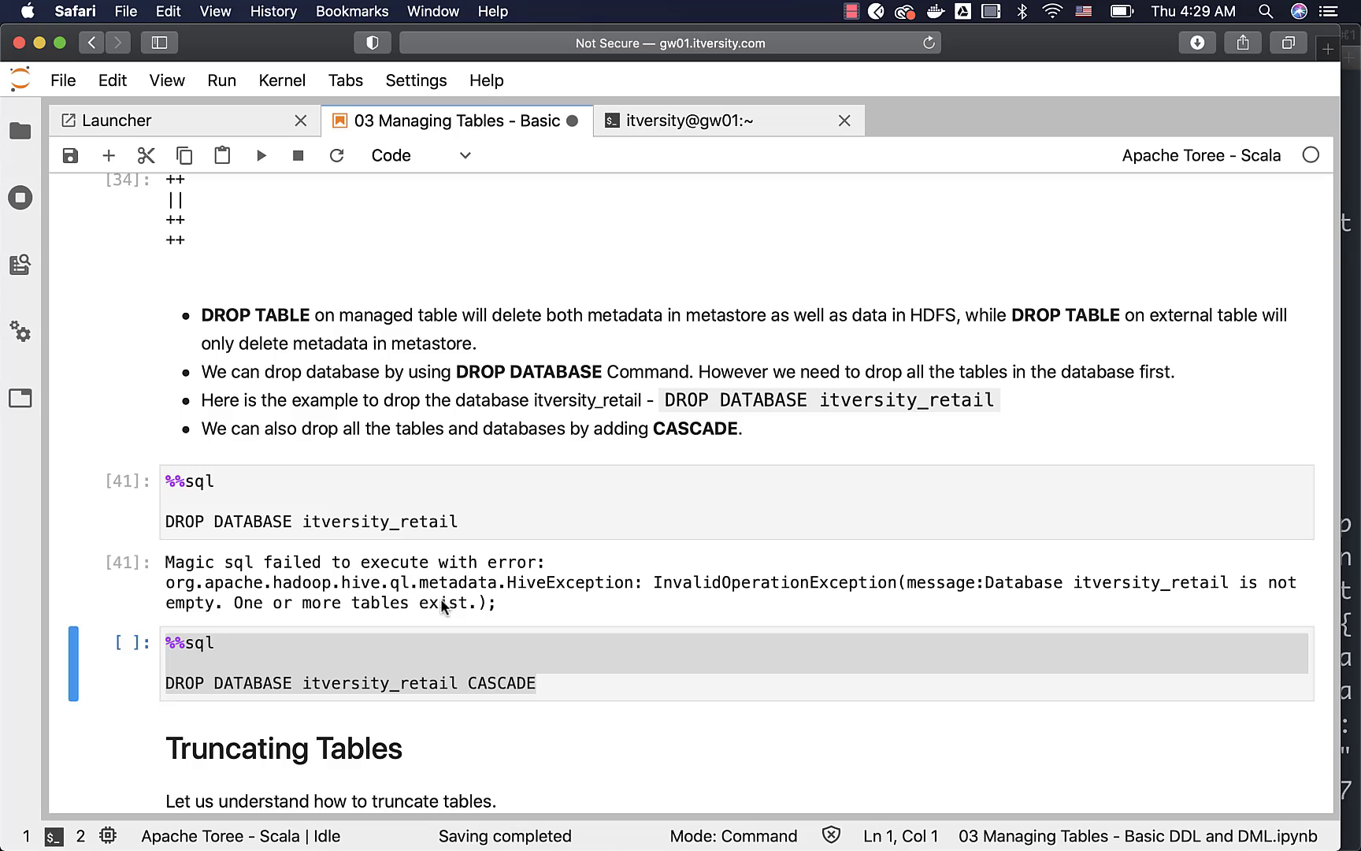
{"action": "mouse_move", "coordinate": [471, 519]}
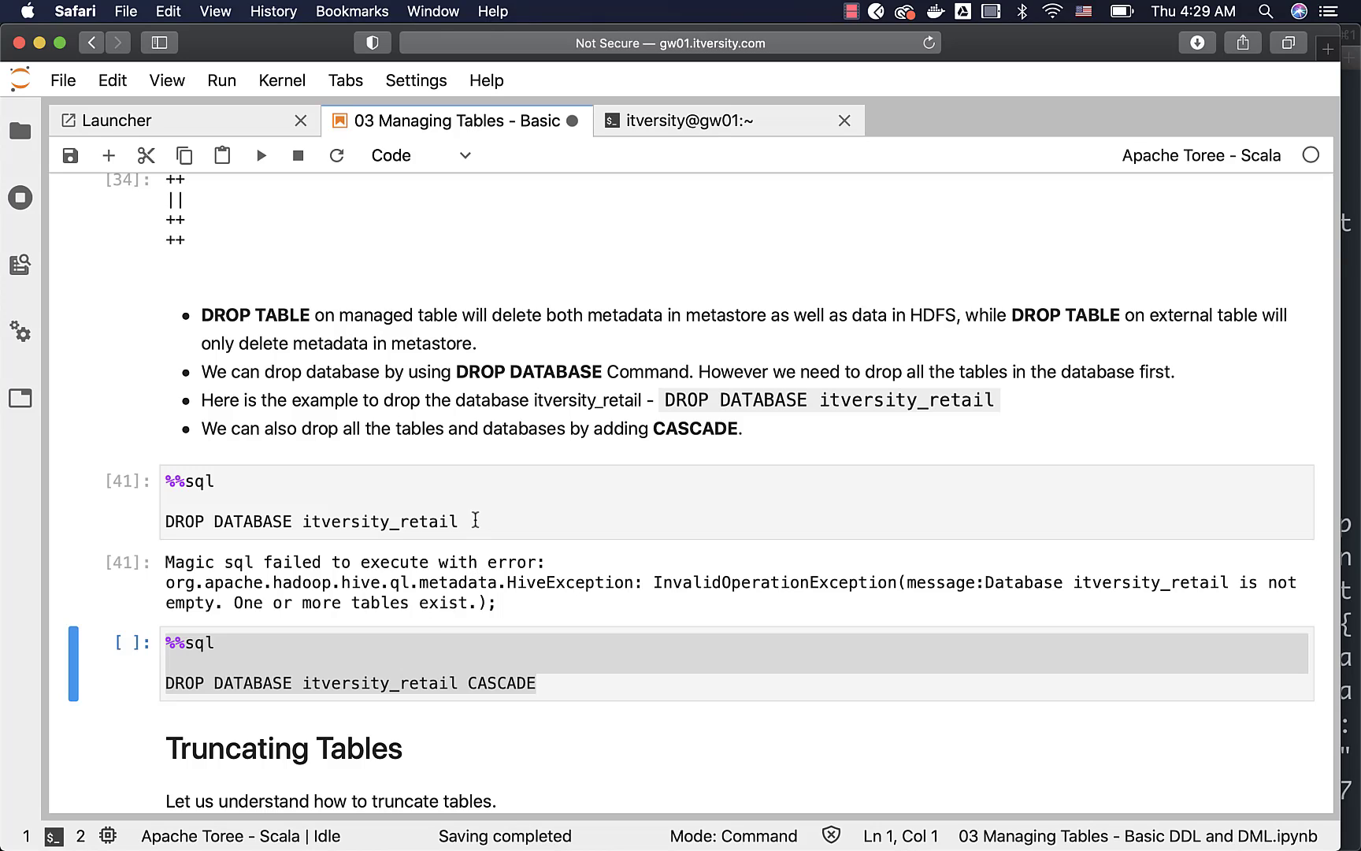
{"action": "mouse_move", "coordinate": [373, 691]}
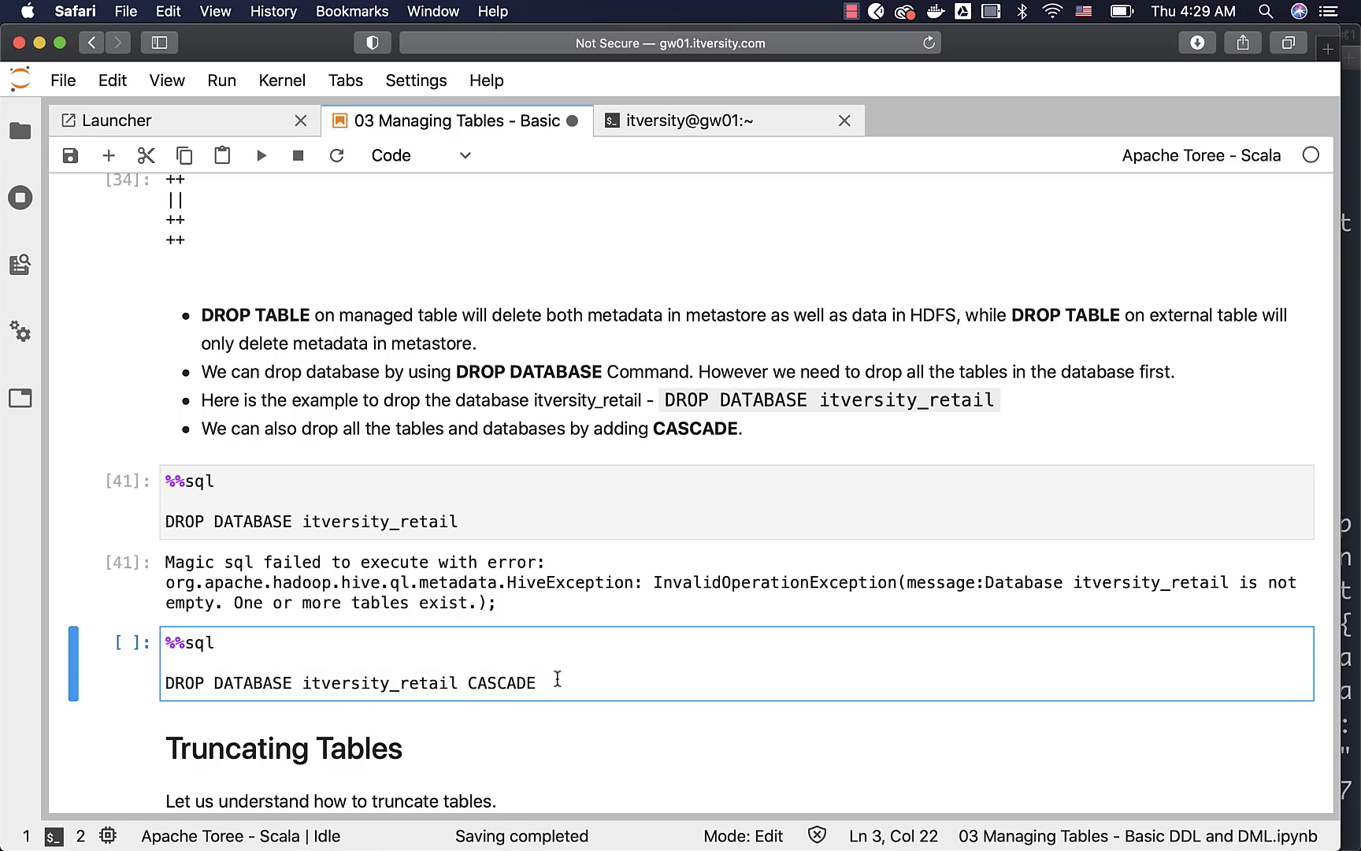
Step: Run the CASCADE drop, then insert IF EXISTS to make it DROP DATABASE IF EXISTS itversity_retail CASCADE
{"action": "key", "text": "shift+enter"}
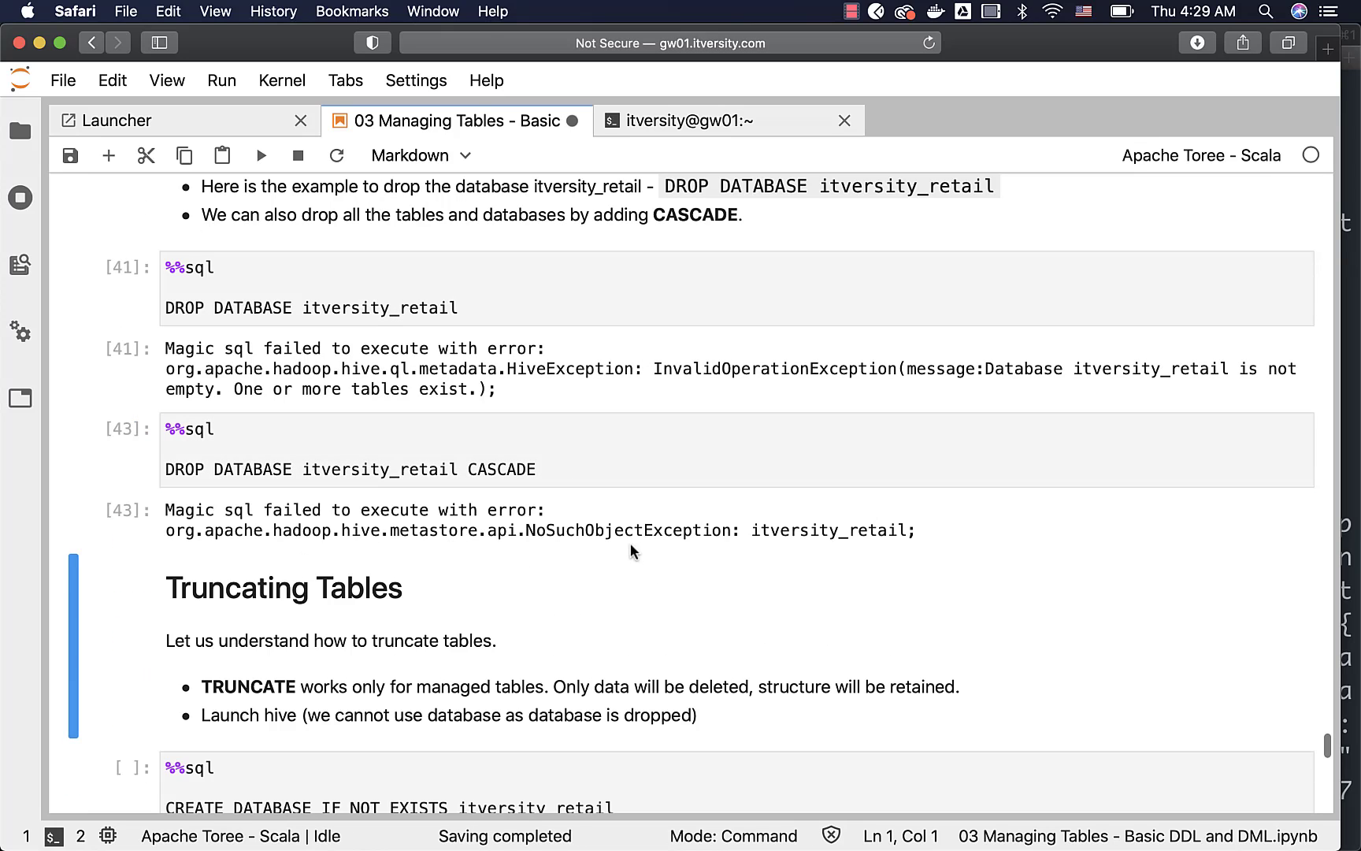
{"action": "mouse_move", "coordinate": [789, 536]}
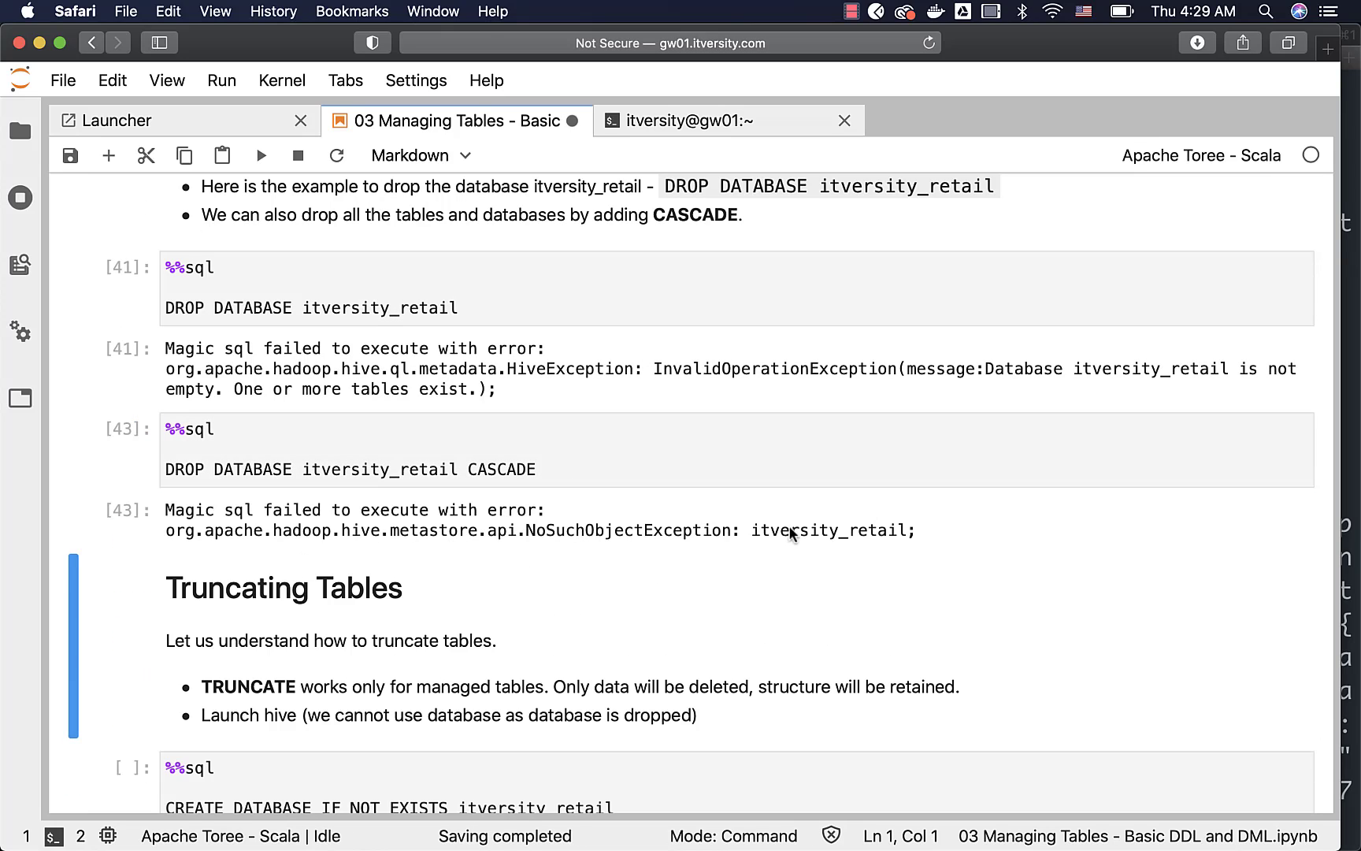
{"action": "mouse_move", "coordinate": [301, 475]}
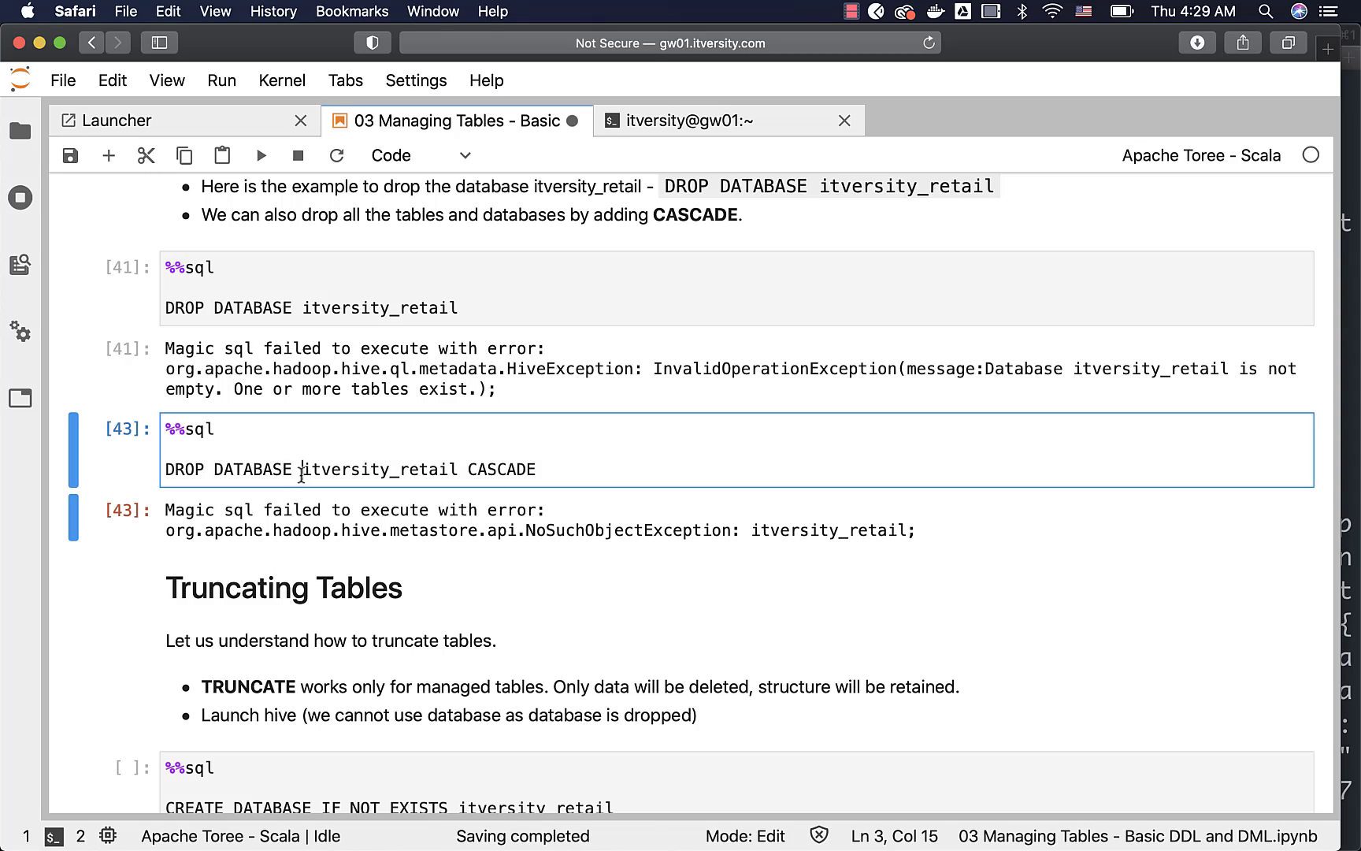
{"action": "type", "text": "IF EXISTS"}
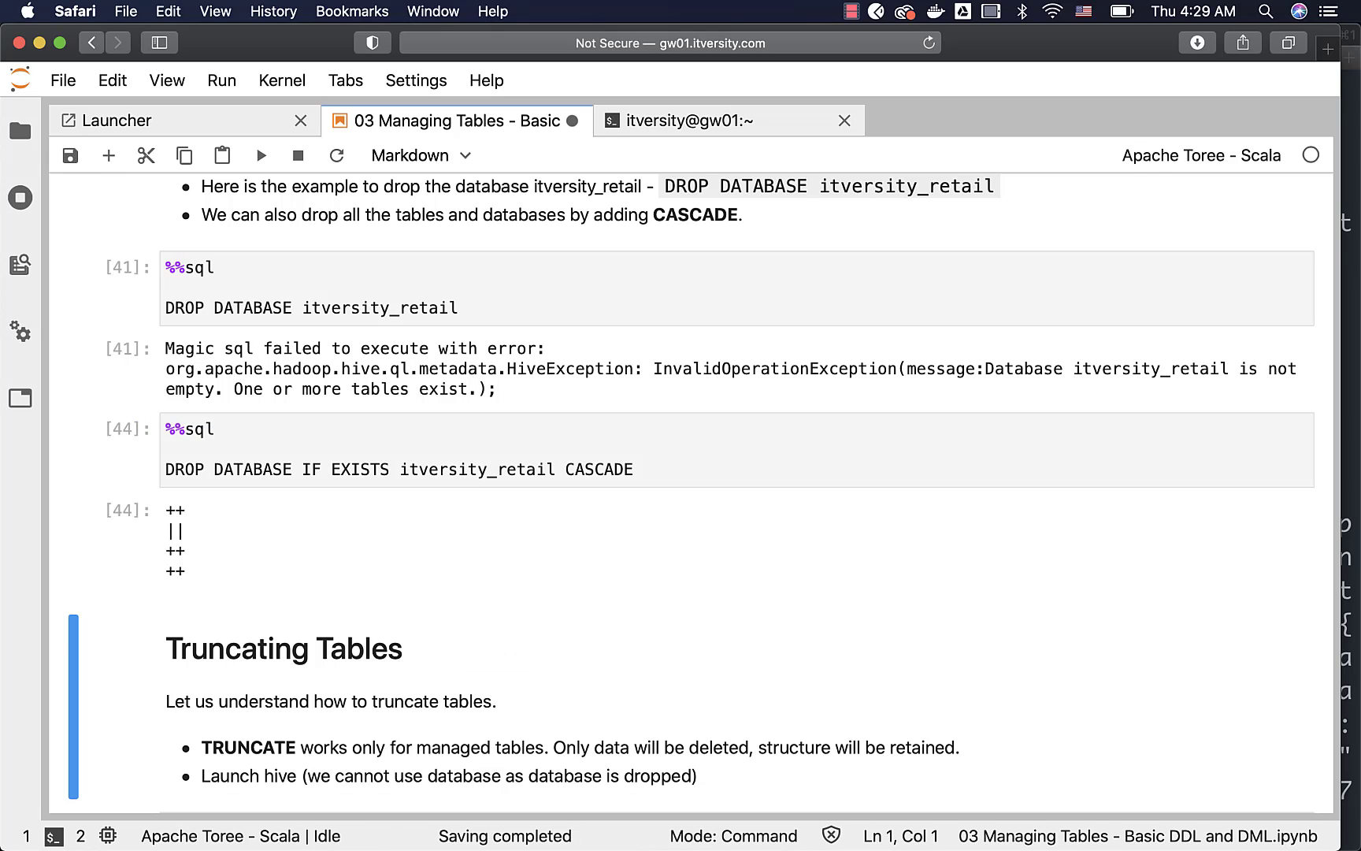
{"action": "mouse_move", "coordinate": [279, 533]}
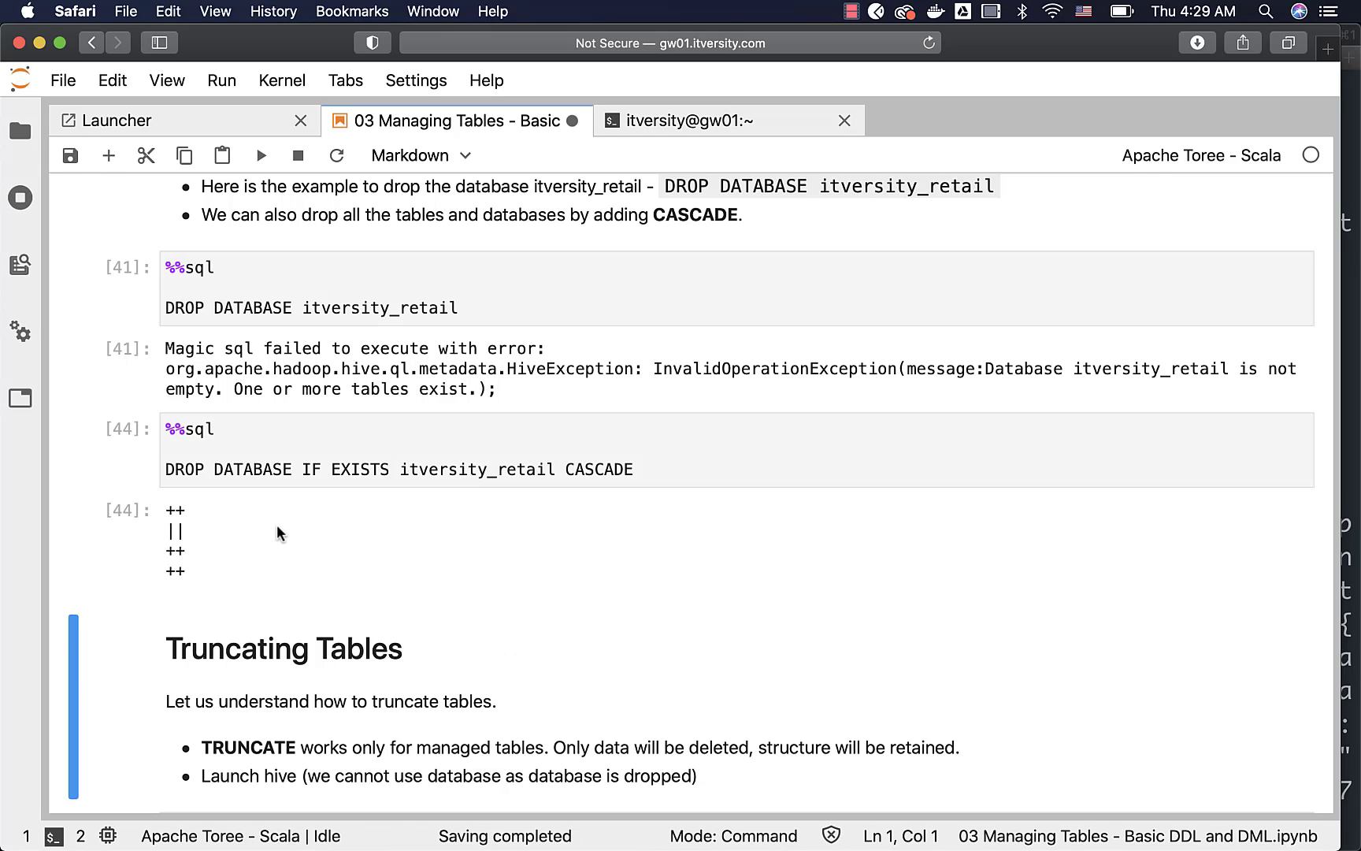